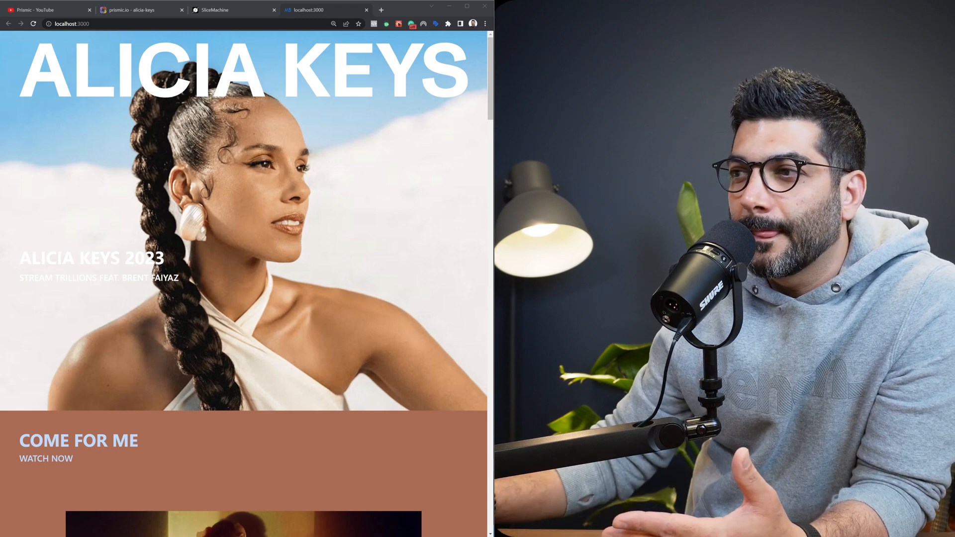
Scroll the local Alicia Keys homepage from the hero down to City of Gods and Athleta.
scroll(down, 3)
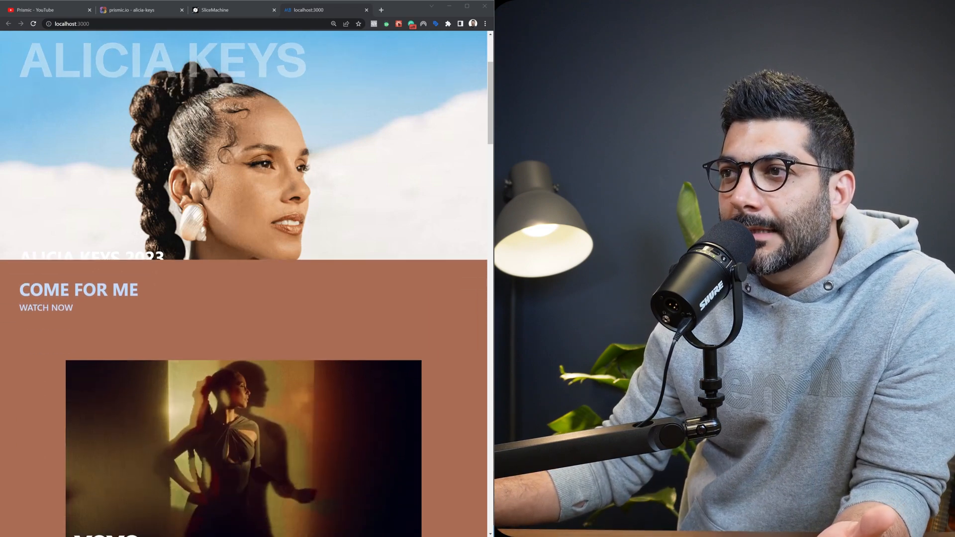
scroll(down, 3)
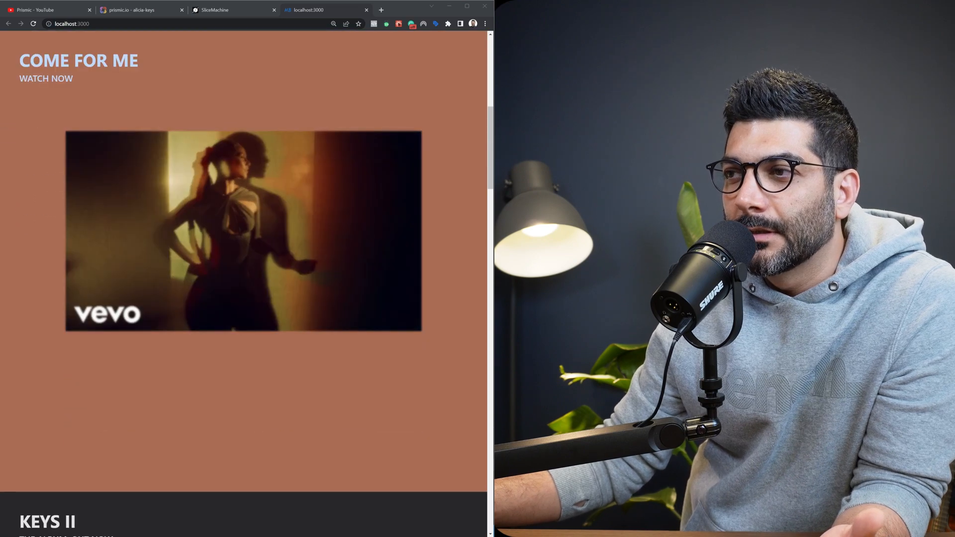
scroll(down, 3)
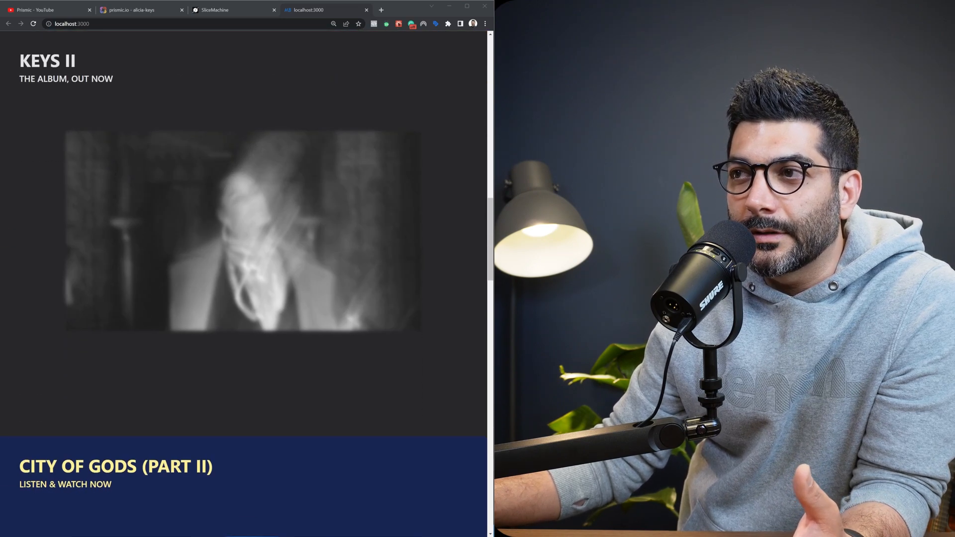
scroll(down, 3)
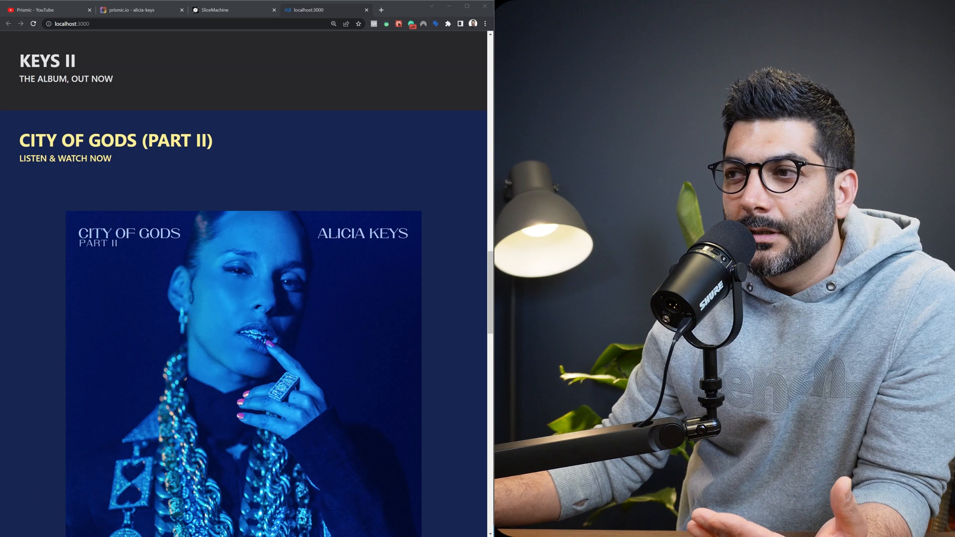
scroll(down, 3)
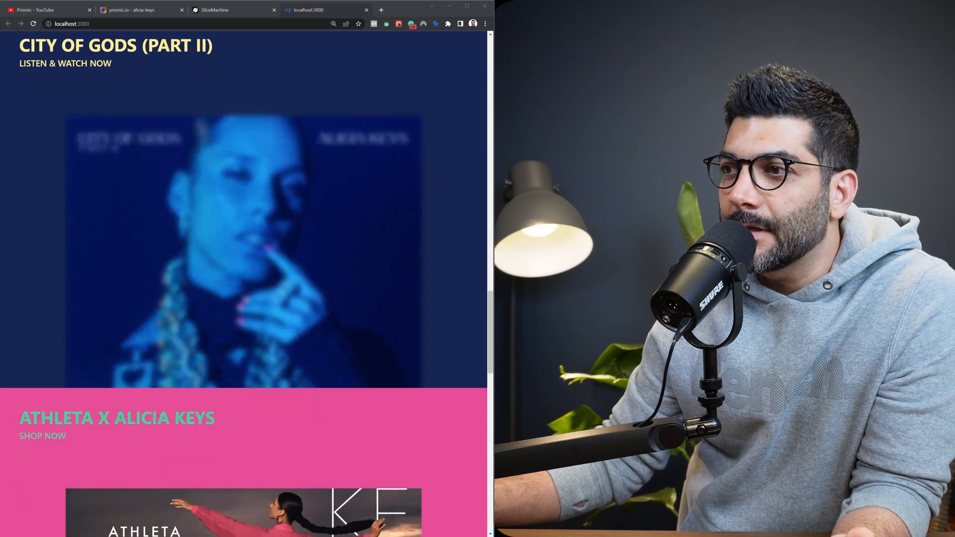
click(46, 10)
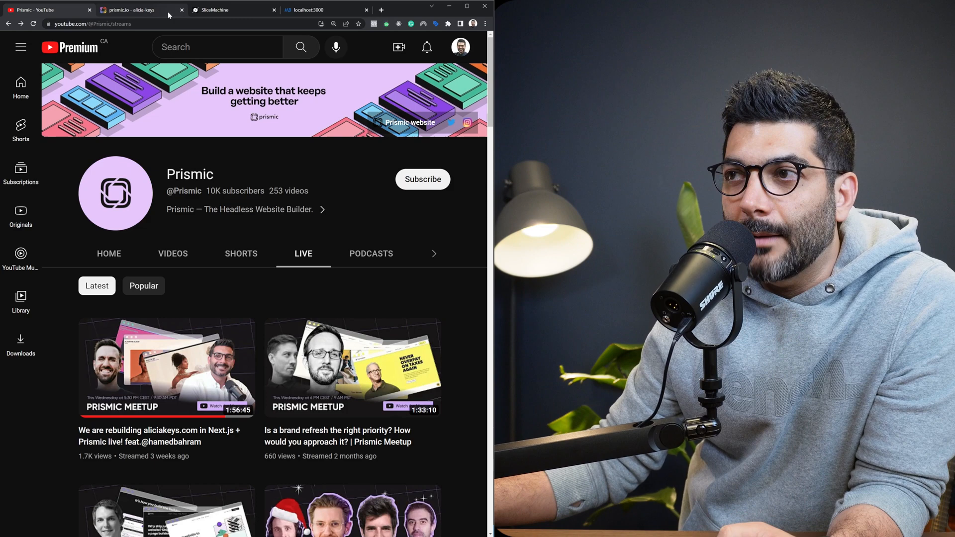
click(317, 10)
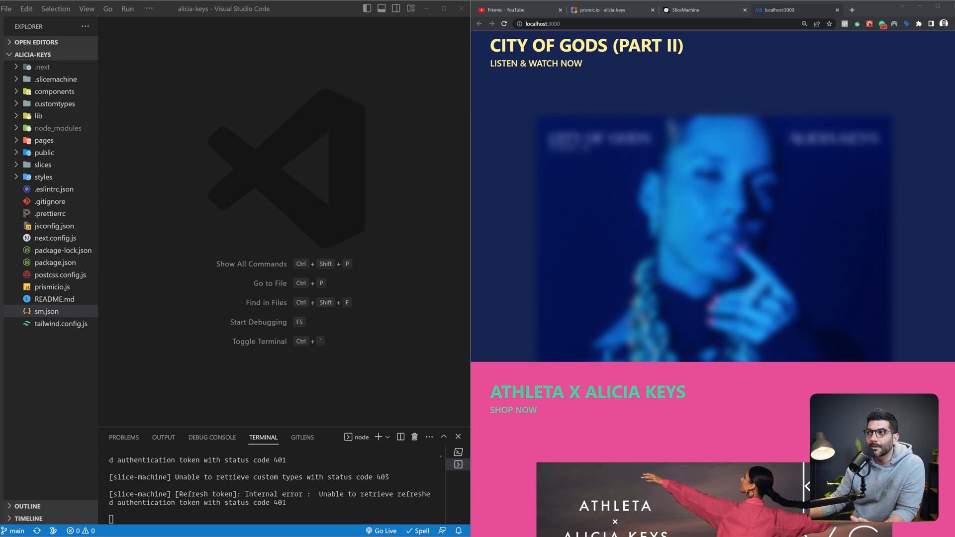
Go to the SliceMachine tab, dismiss the Homepage options menu, and view Custom Types.
click(686, 10)
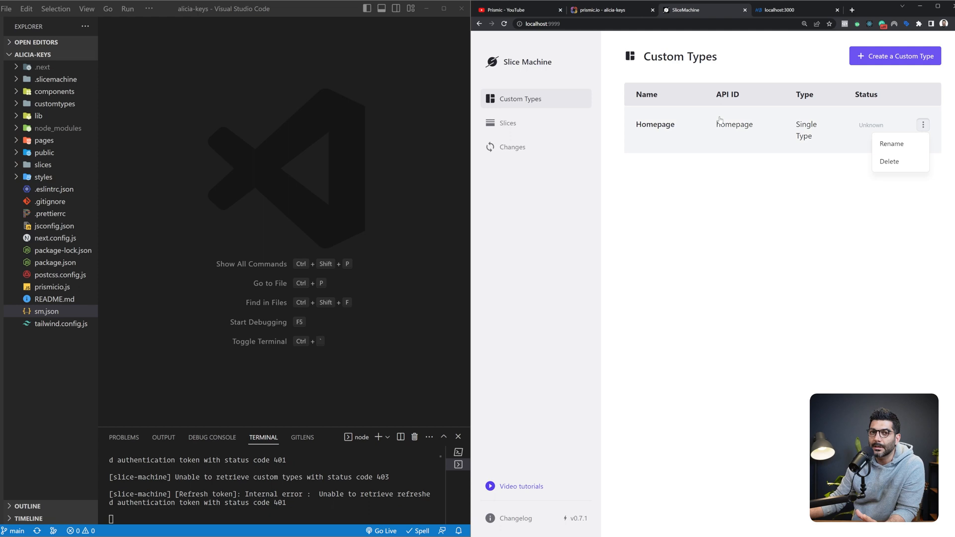
mouse_move(704, 148)
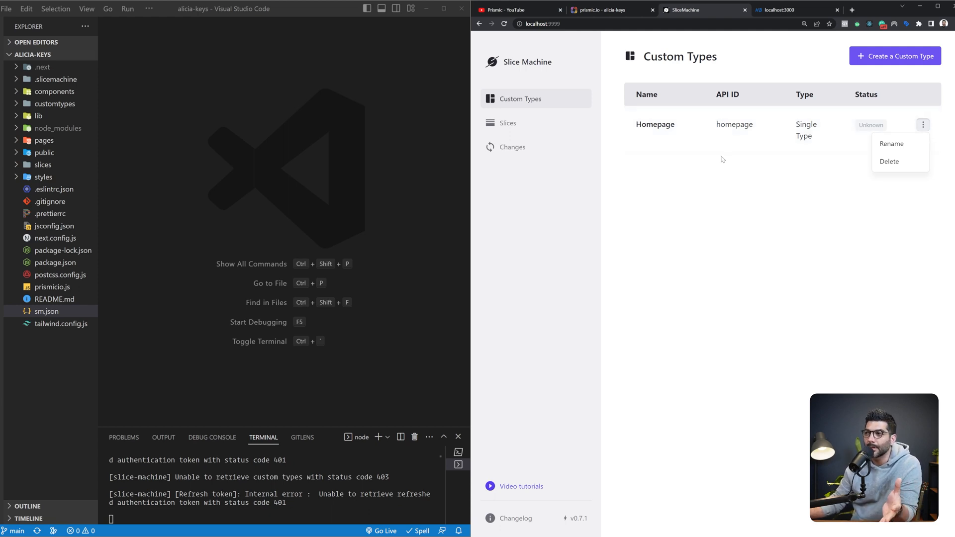
click(635, 163)
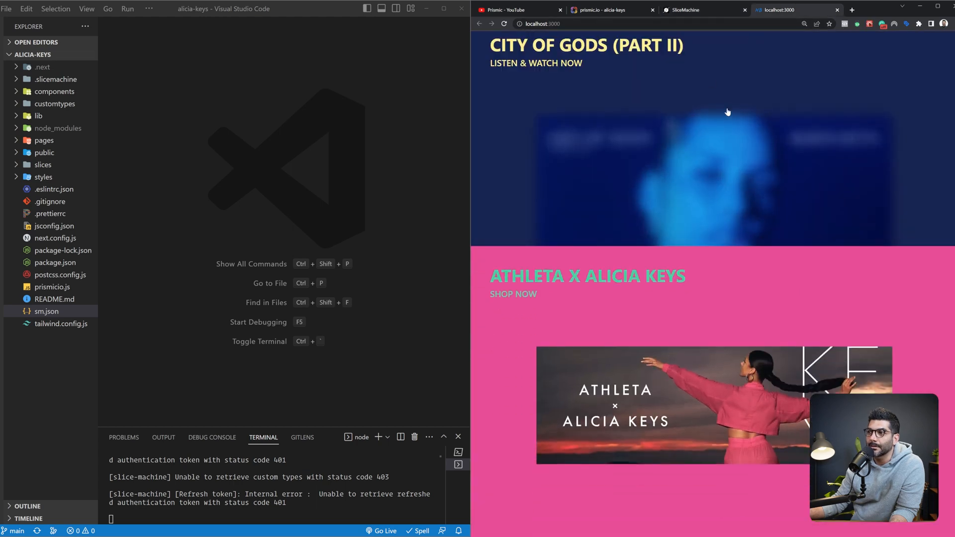
click(687, 10)
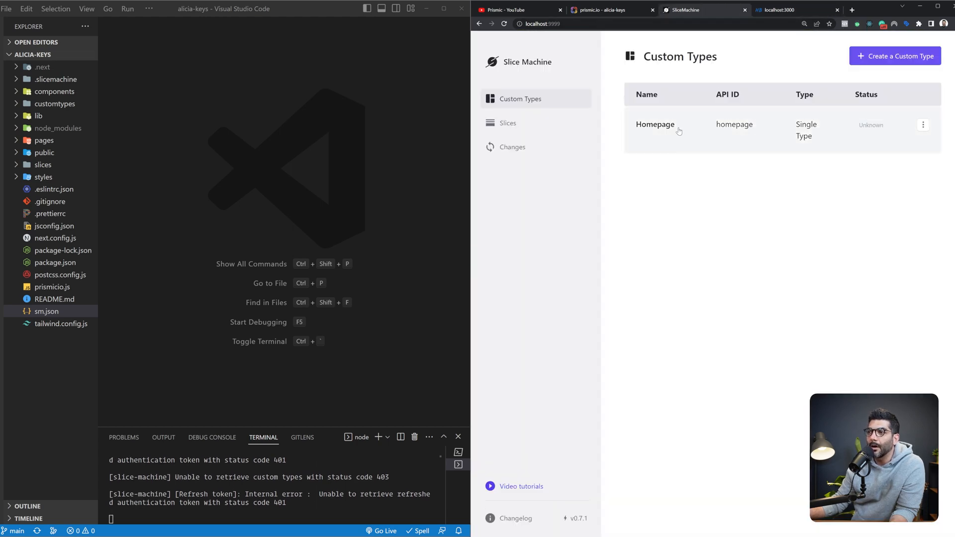
Review Homepage's SEO static zone and slice zone, then view the Hero and SingleMediaHighlight slices.
click(656, 124)
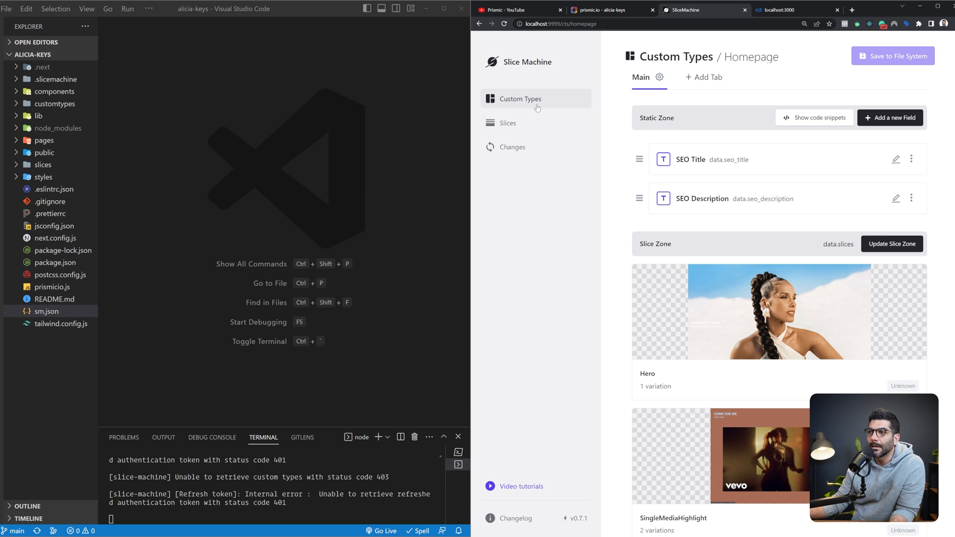
mouse_move(746, 150)
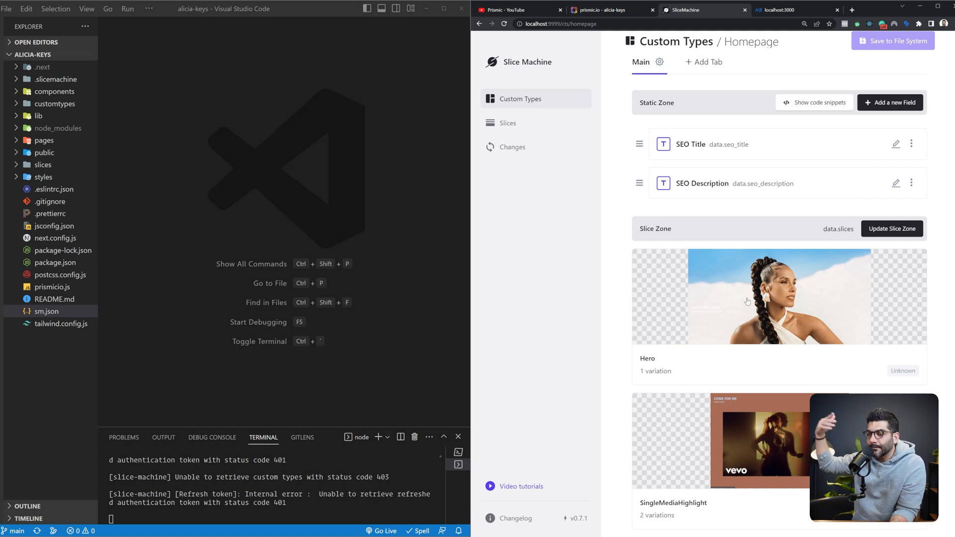
mouse_move(741, 308)
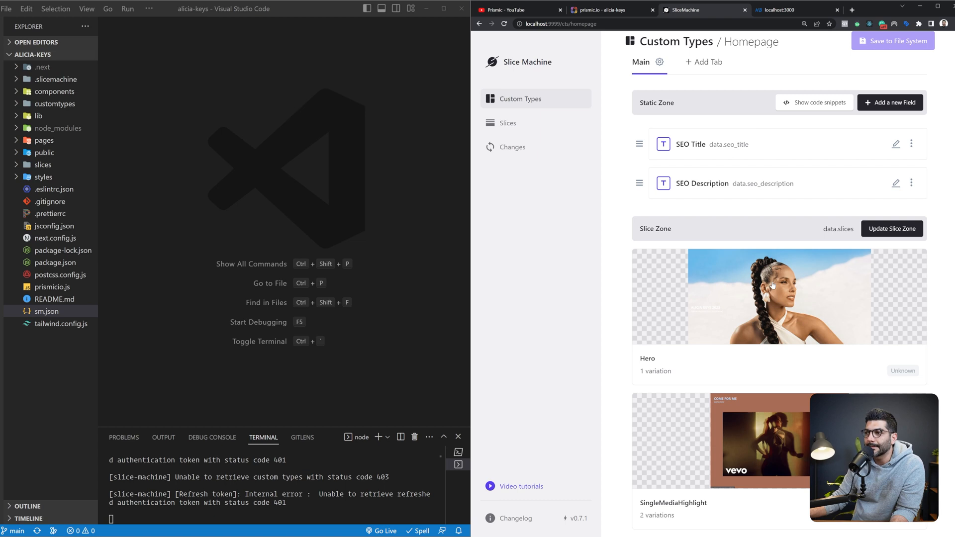
click(508, 123)
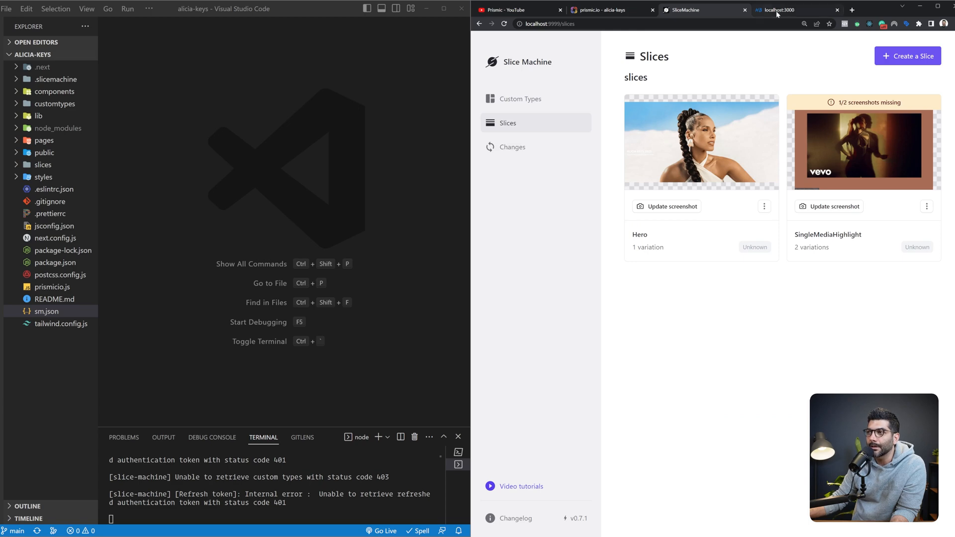
click(786, 10)
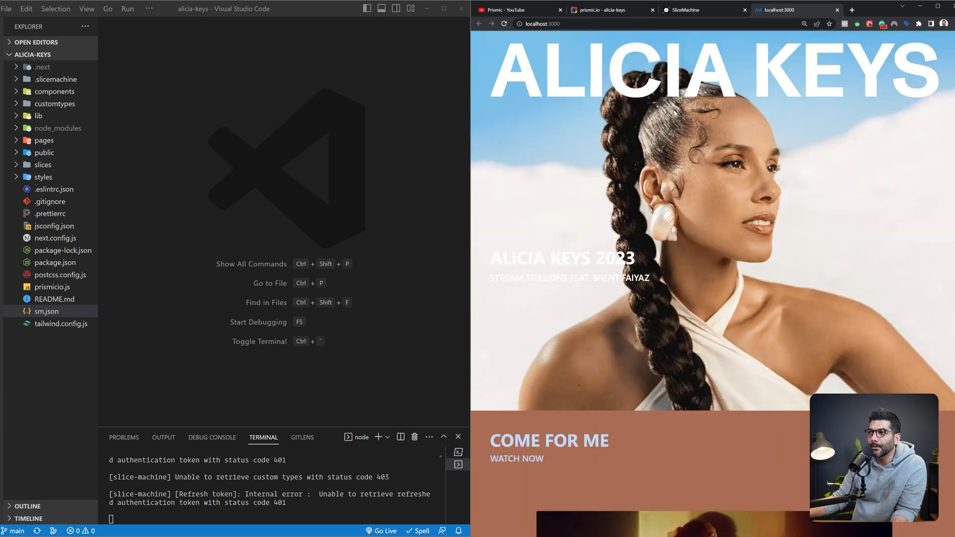
click(683, 10)
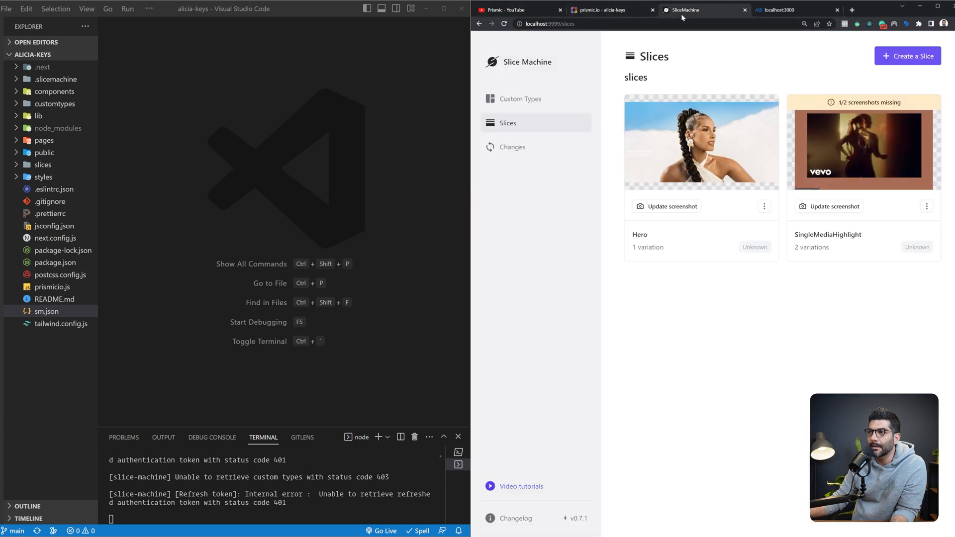
mouse_move(844, 241)
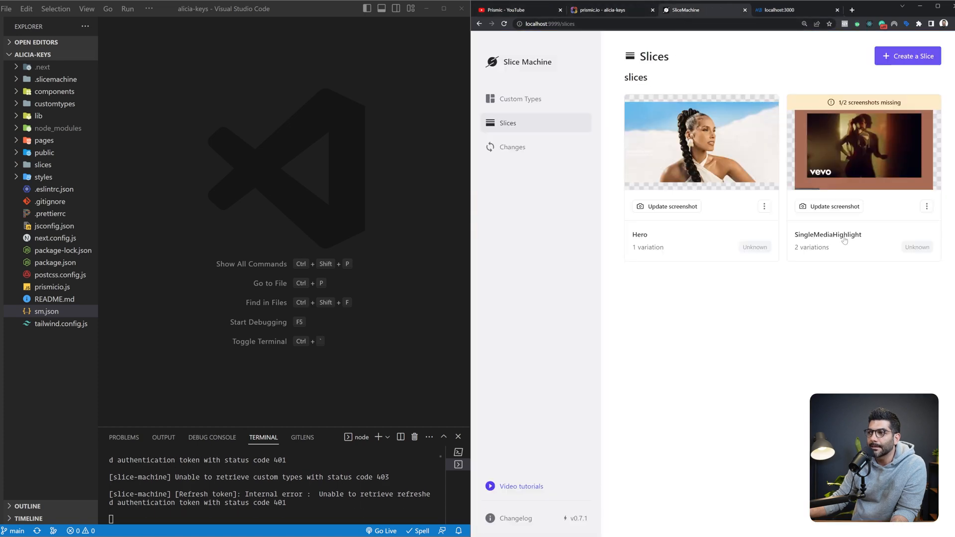
click(792, 10)
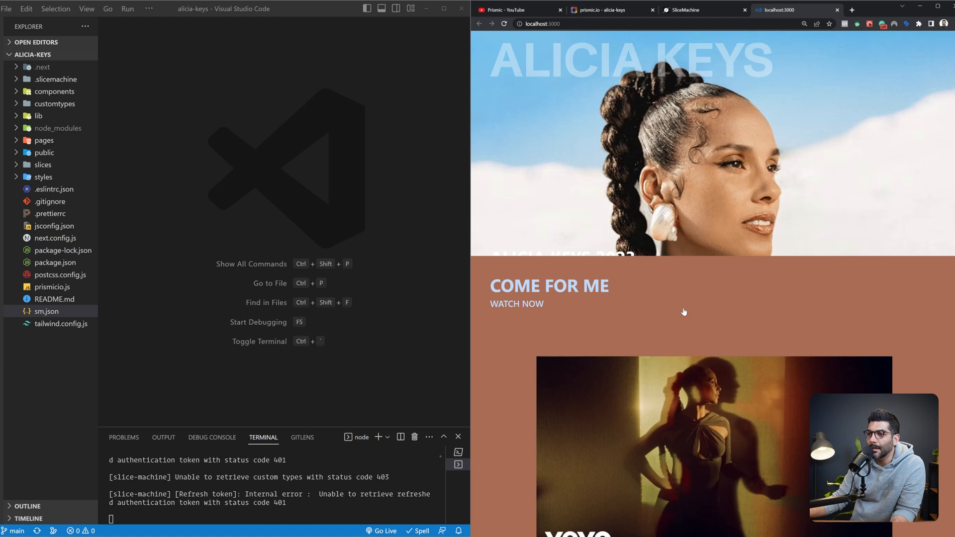
scroll(down, 3)
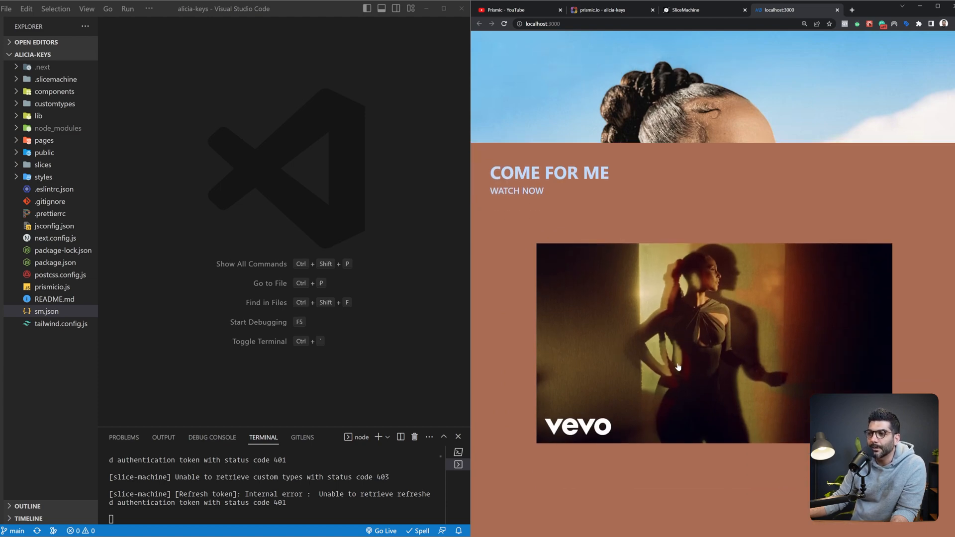
scroll(down, 3)
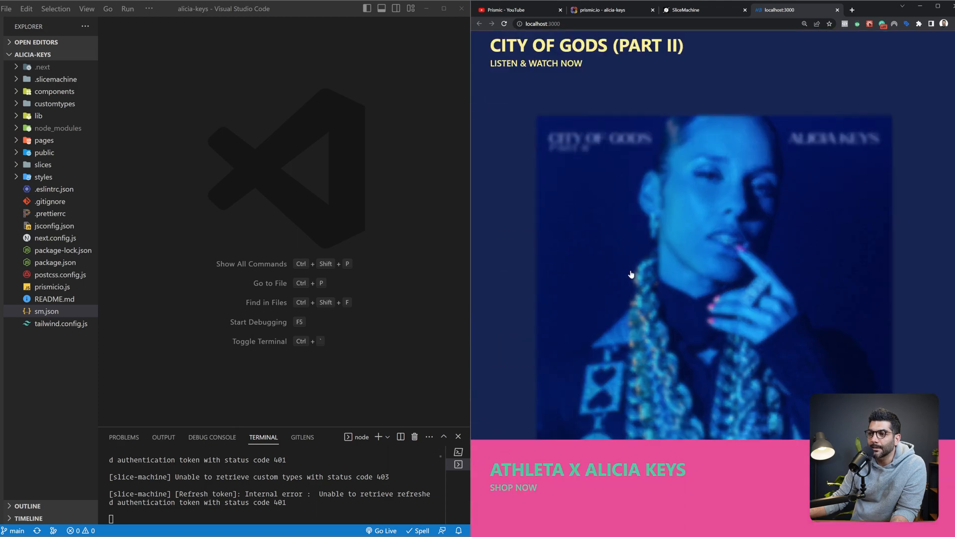
scroll(down, 3)
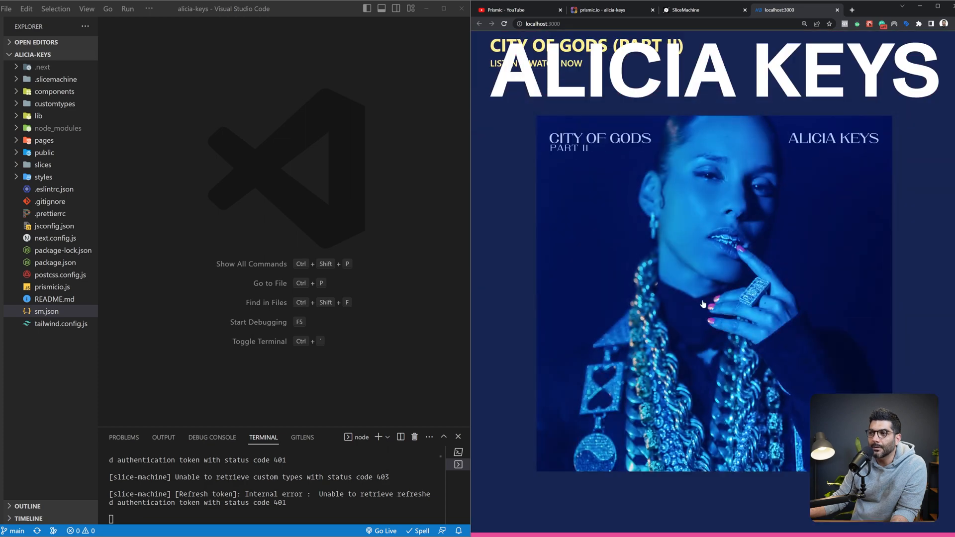
click(684, 10)
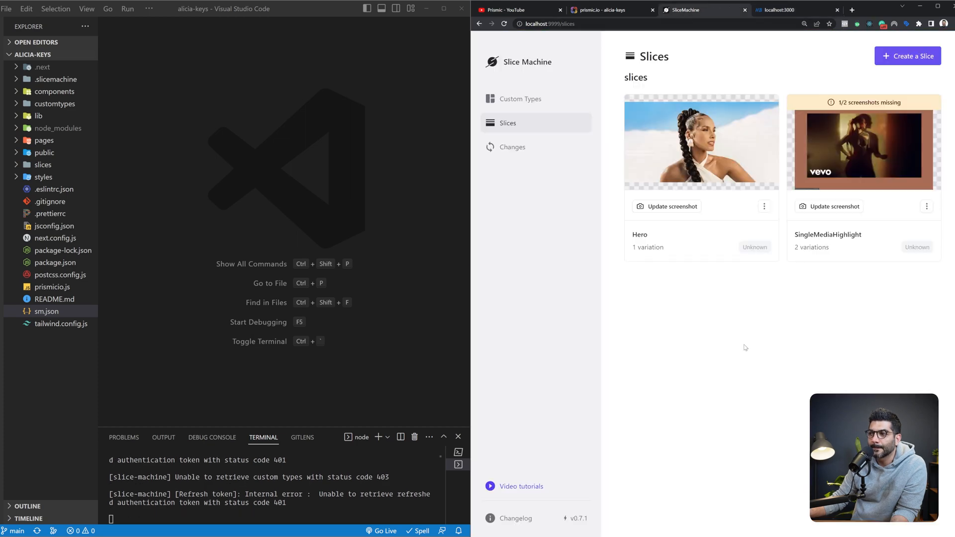
Open the Hero slice's Default variation showing Title, Description and Image fields.
click(700, 141)
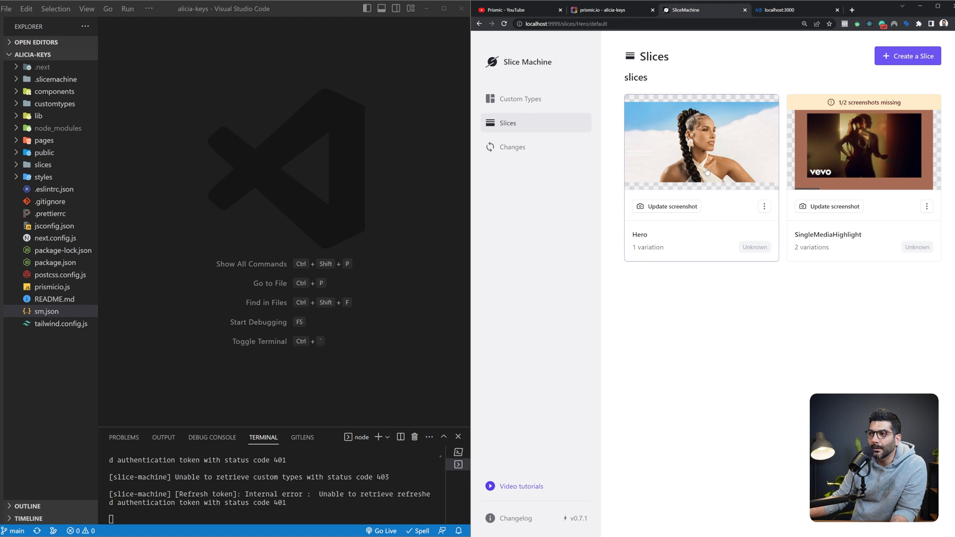
click(700, 140)
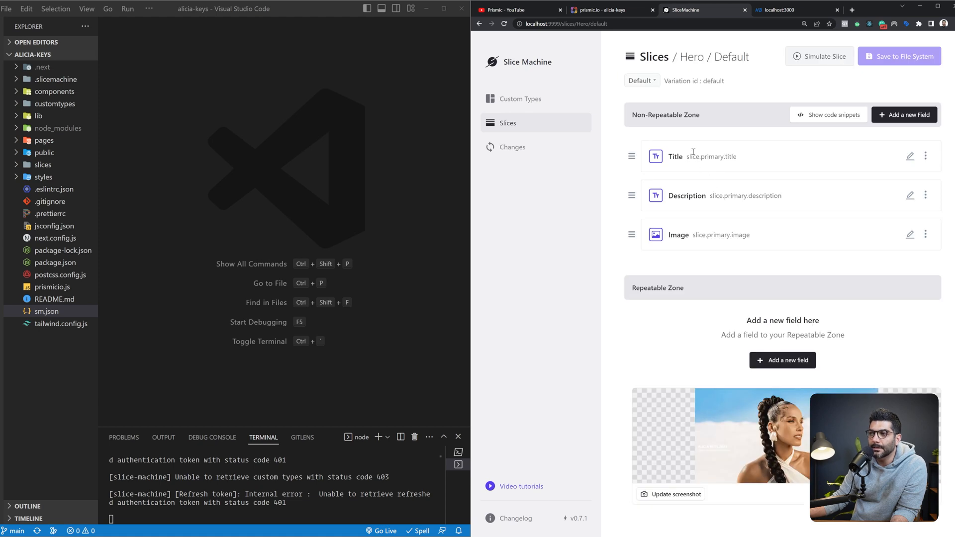
mouse_move(691, 128)
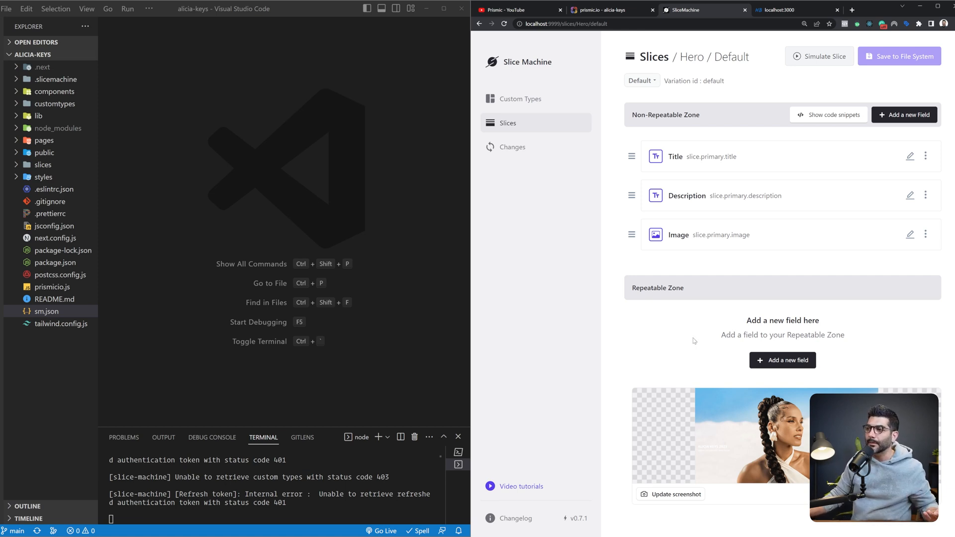
mouse_move(757, 236)
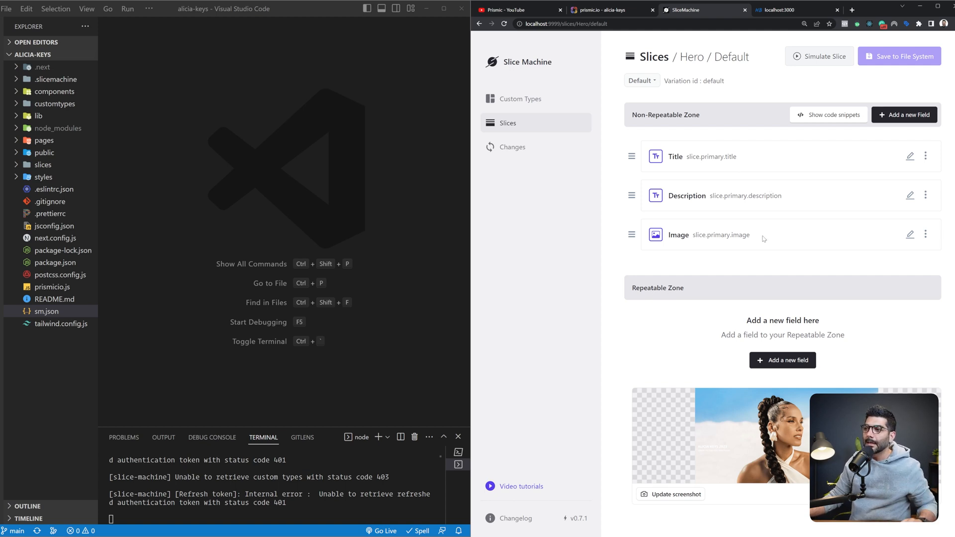
mouse_move(738, 408)
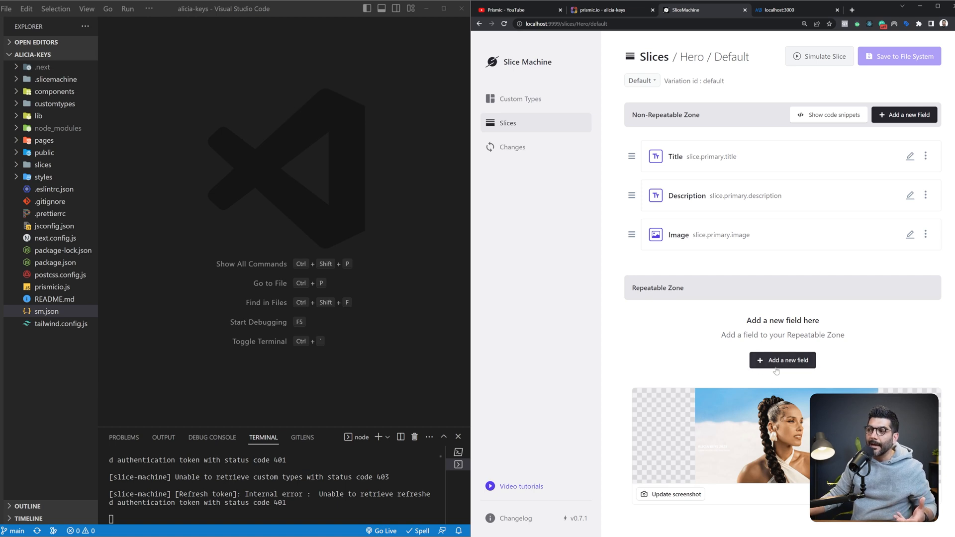
mouse_move(836, 370)
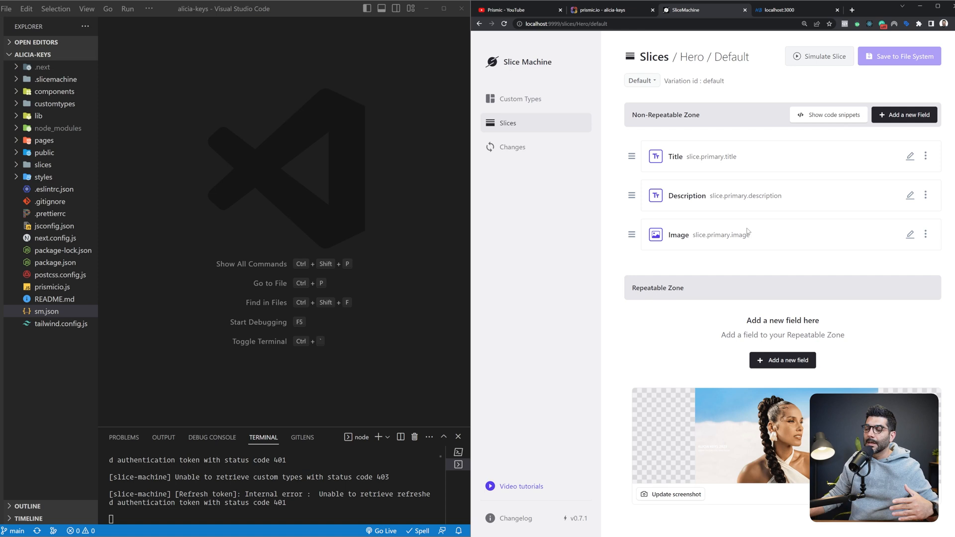
mouse_move(738, 245)
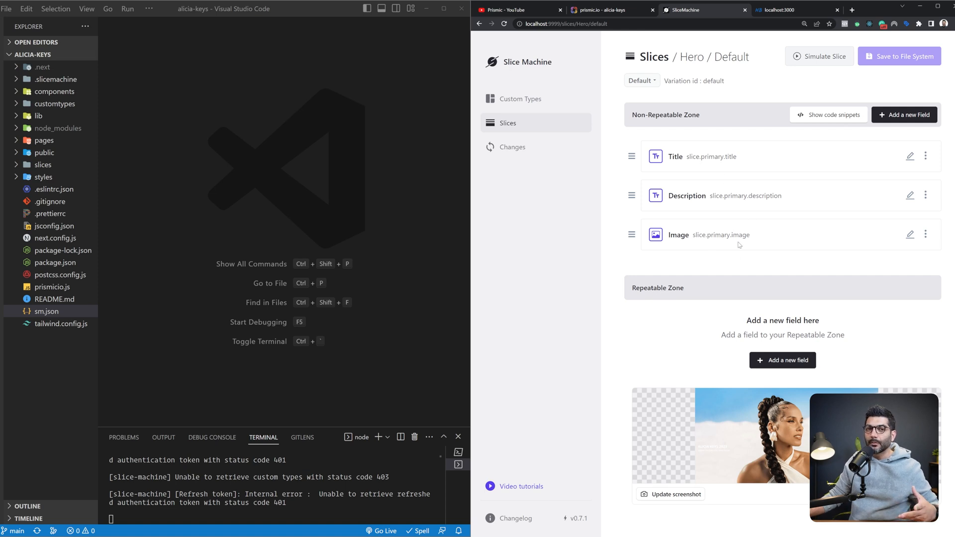
mouse_move(747, 176)
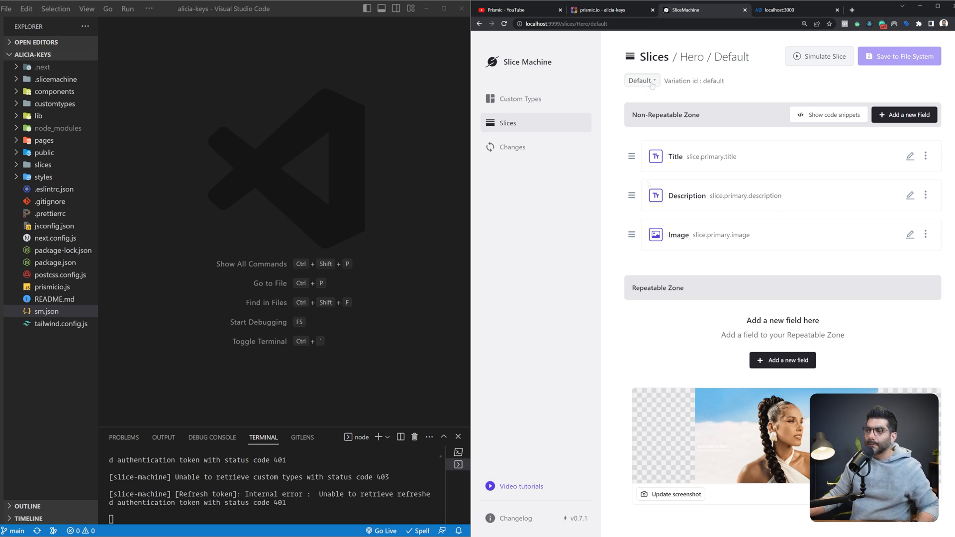
Open SingleMediaHighlight from the Slices list and scroll through its Theme, Title, Description, Image, Link fields.
click(508, 123)
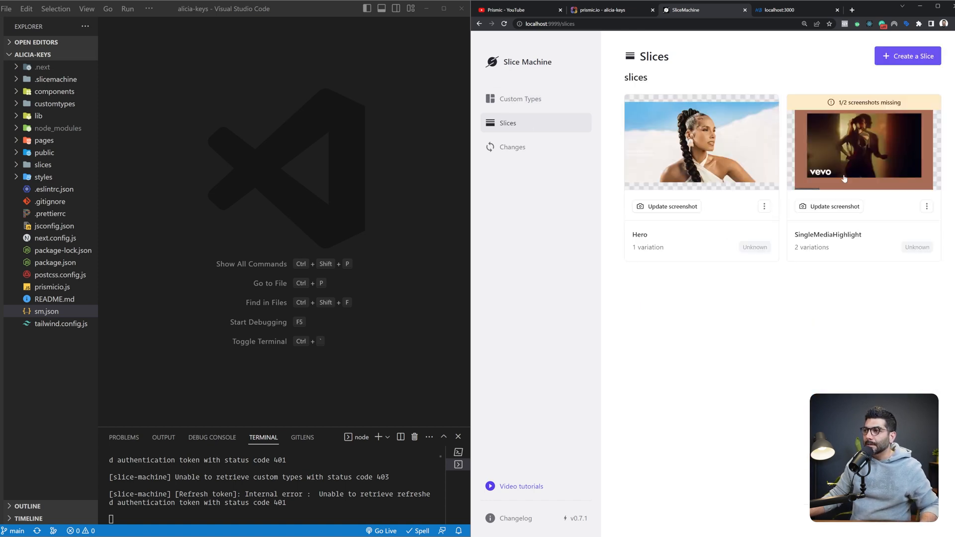
click(862, 147)
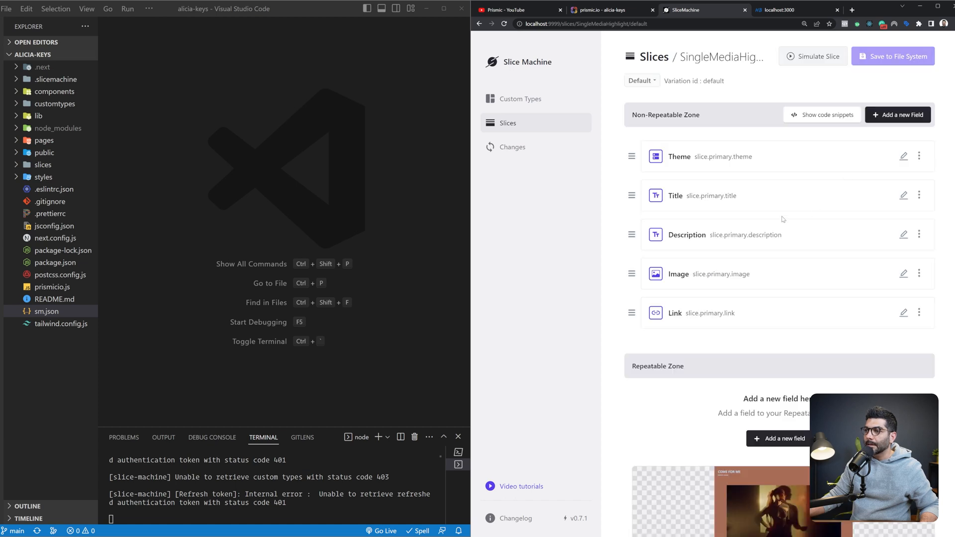
scroll(down, 3)
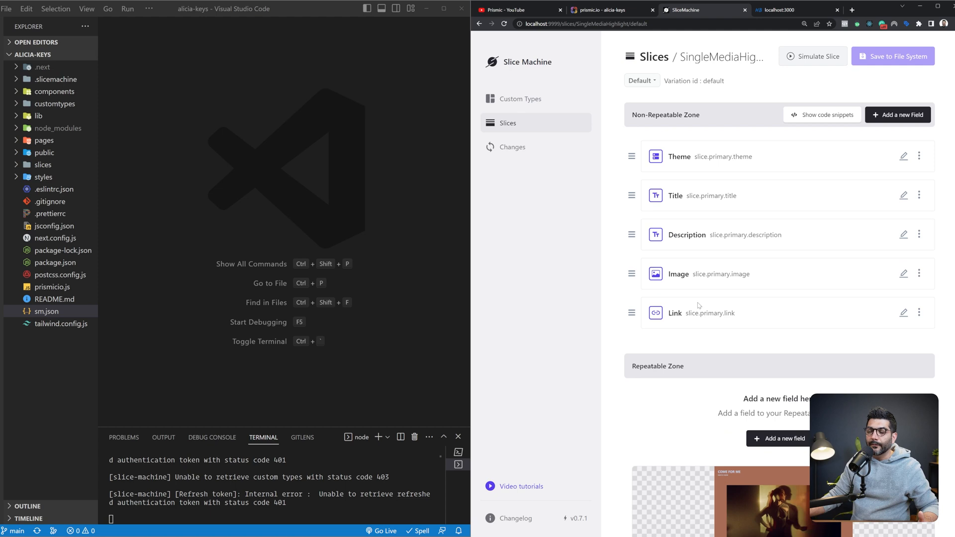
scroll(down, 3)
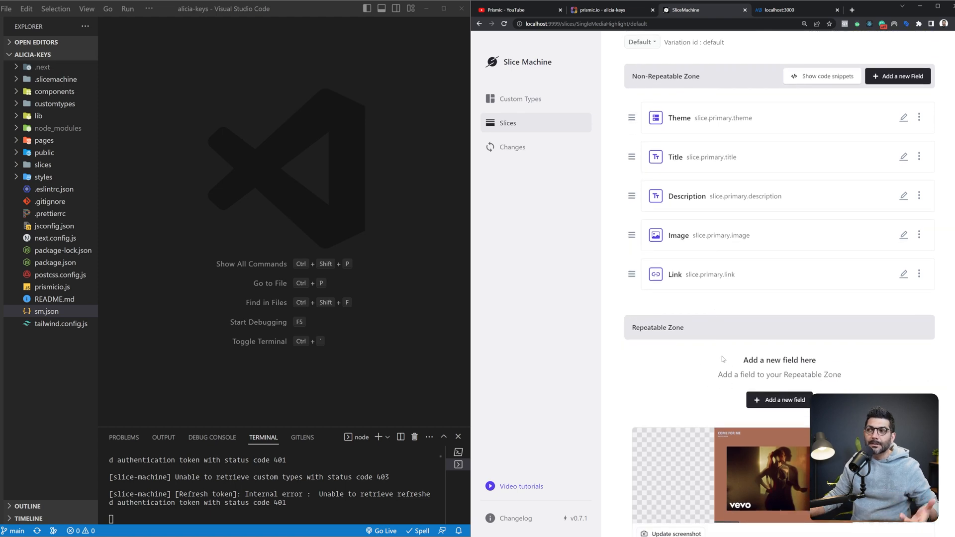
mouse_move(779, 207)
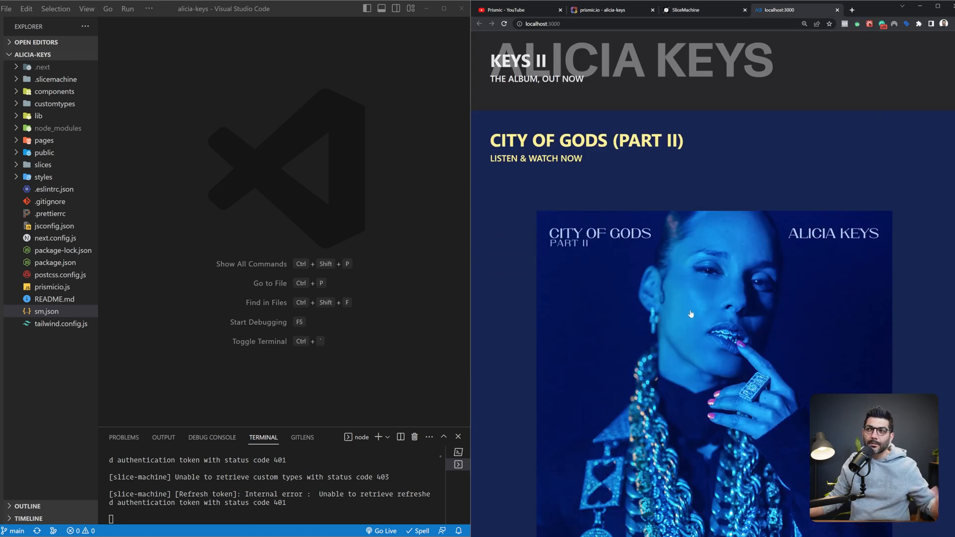
Compare the localhost:3000 site's media sections, then return to the SingleMediaHighlight slice.
click(688, 10)
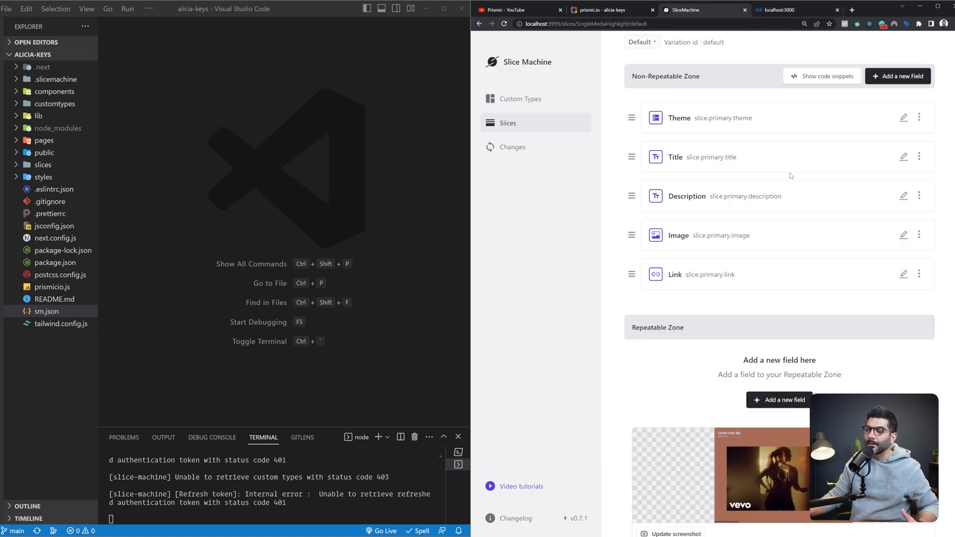
mouse_move(753, 150)
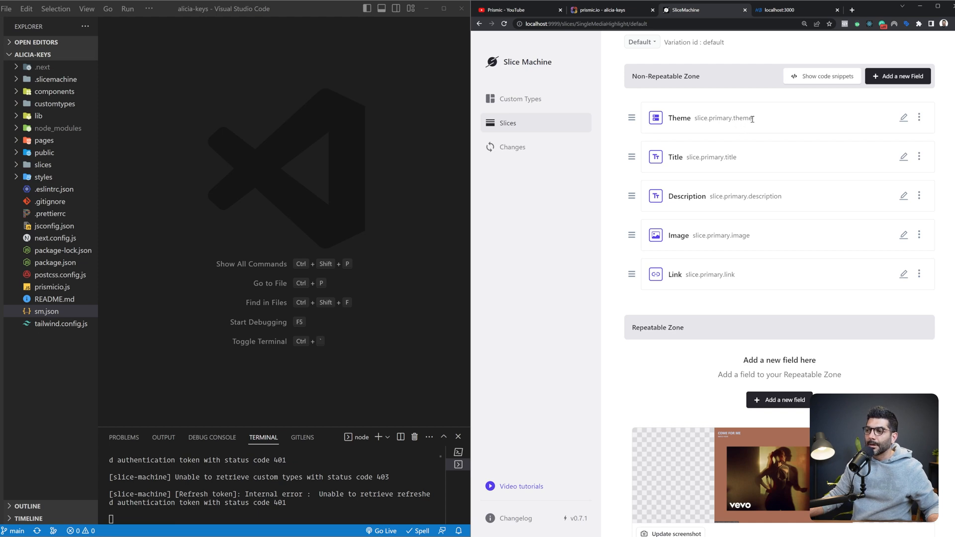
click(782, 10)
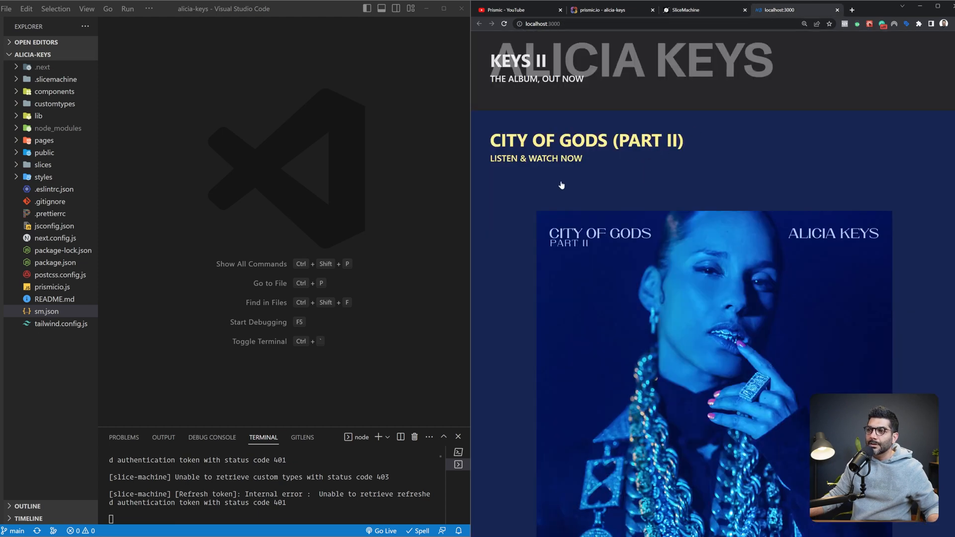
scroll(down, 3)
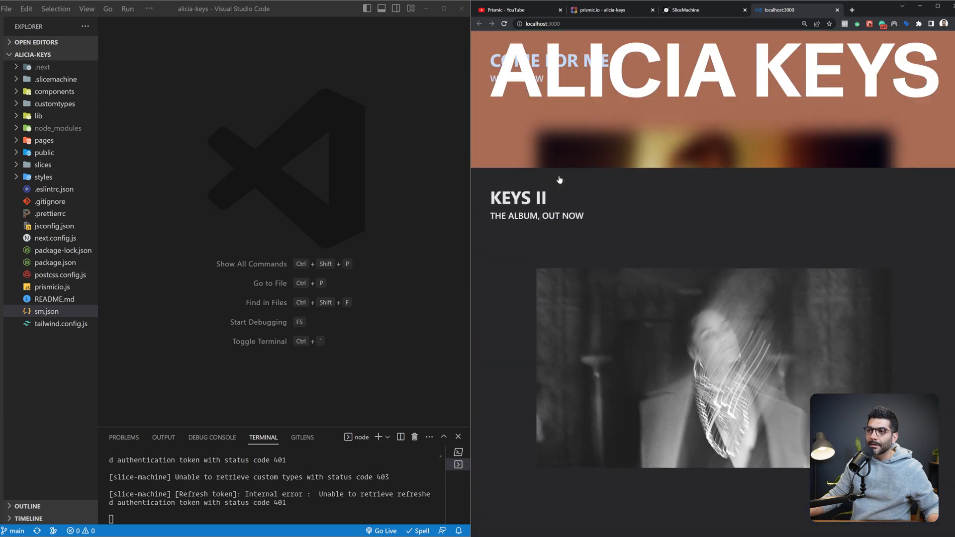
scroll(down, 3)
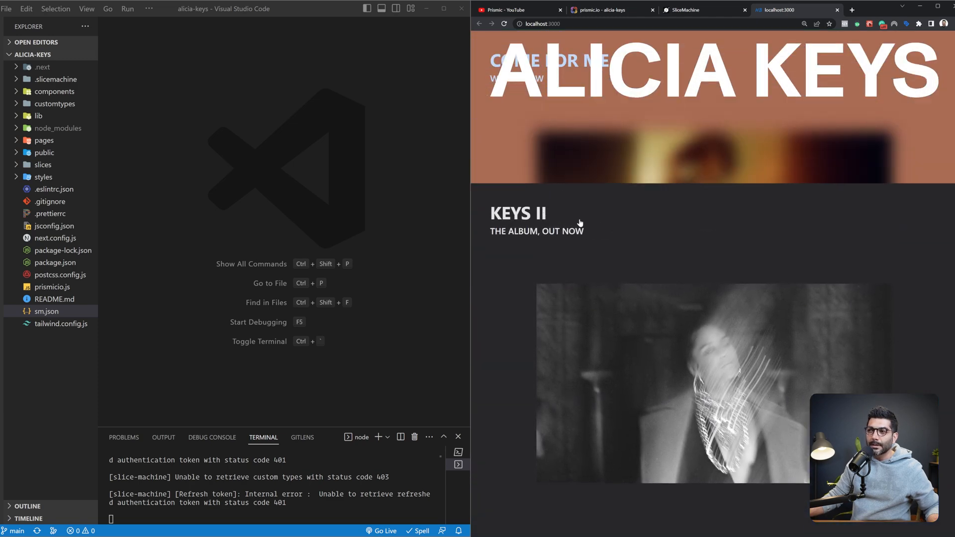
scroll(down, 3)
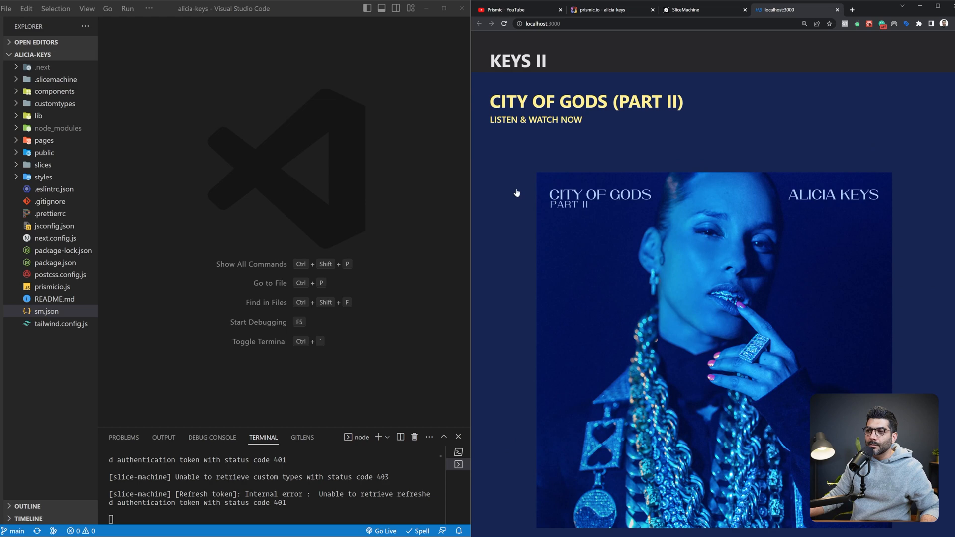
mouse_move(592, 122)
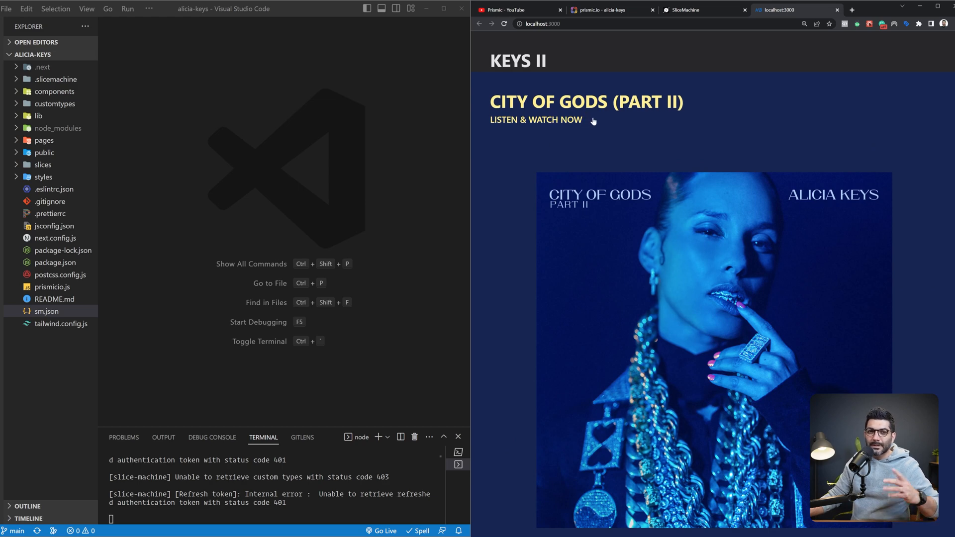
scroll(down, 3)
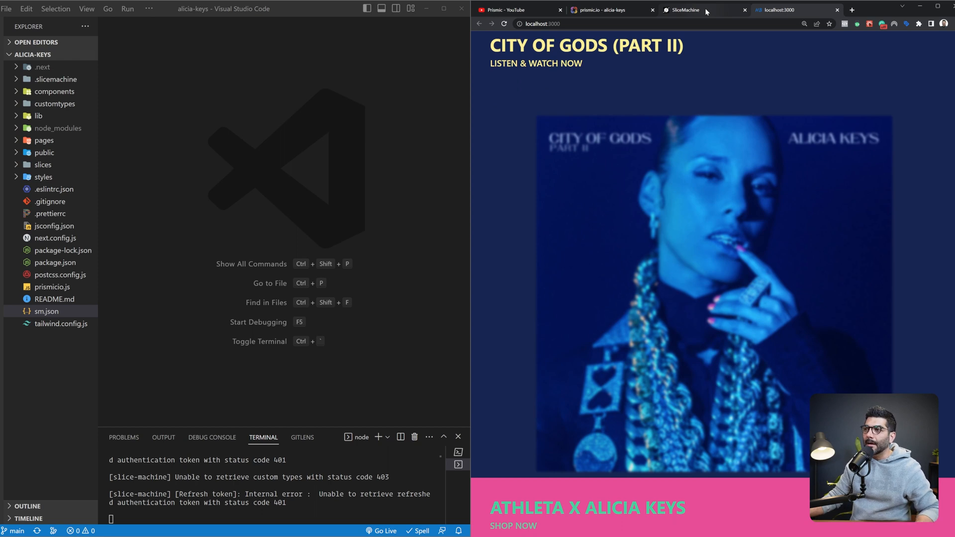
click(687, 10)
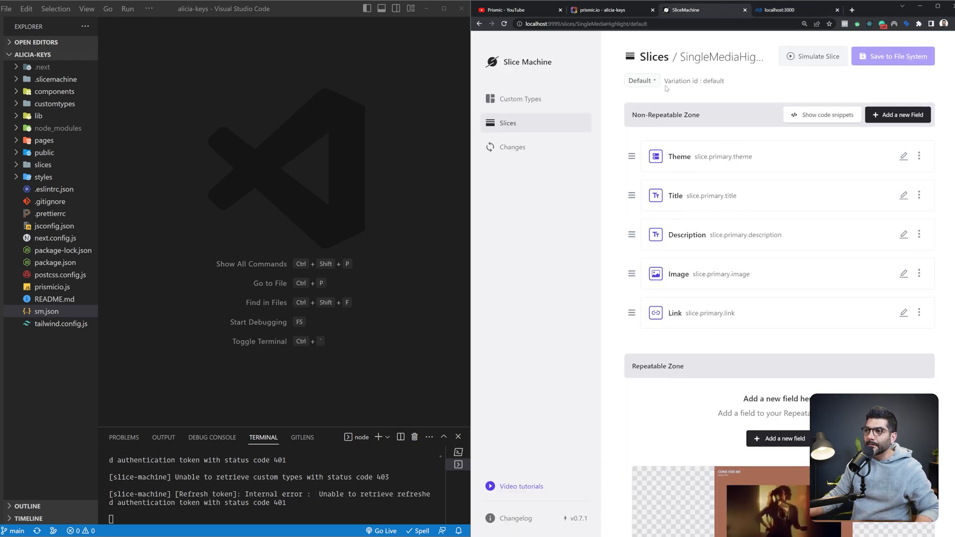
click(640, 81)
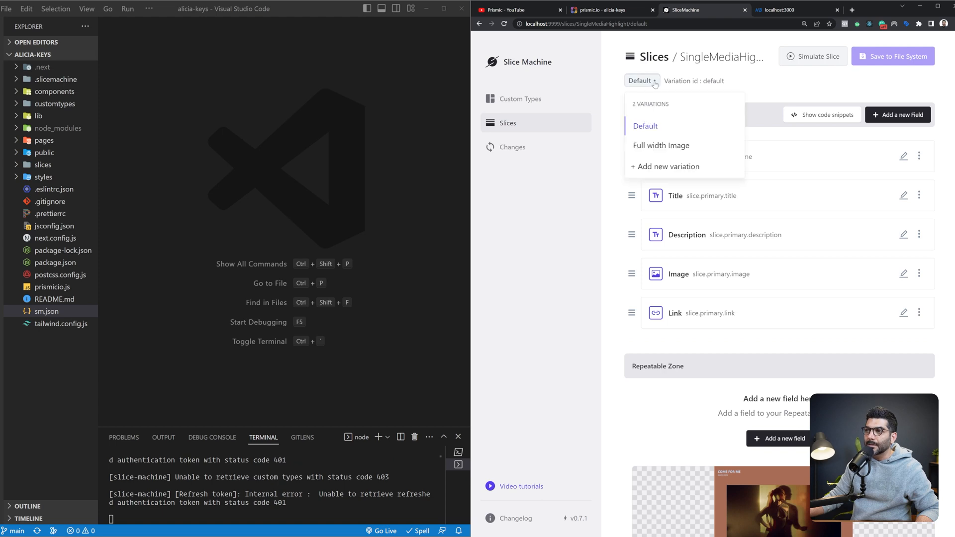
mouse_move(670, 110)
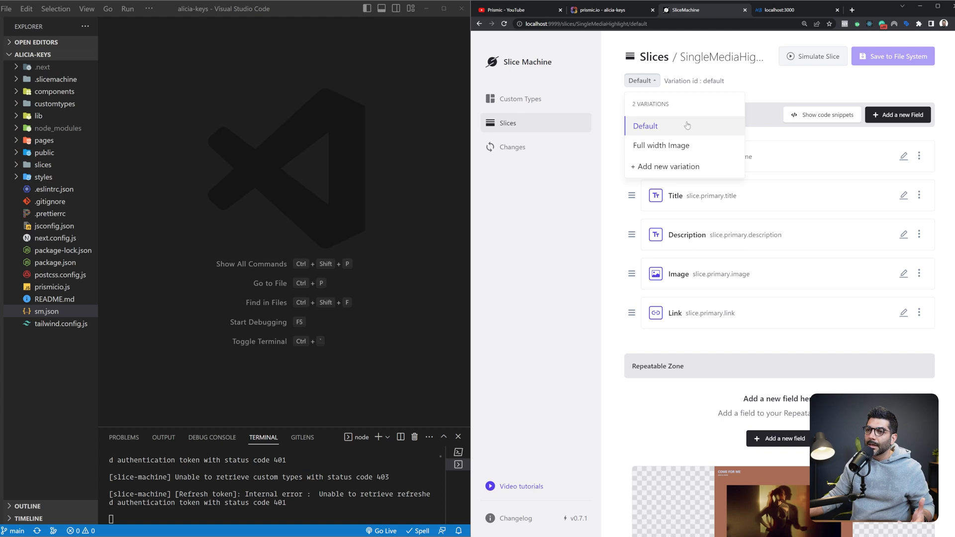
mouse_move(668, 145)
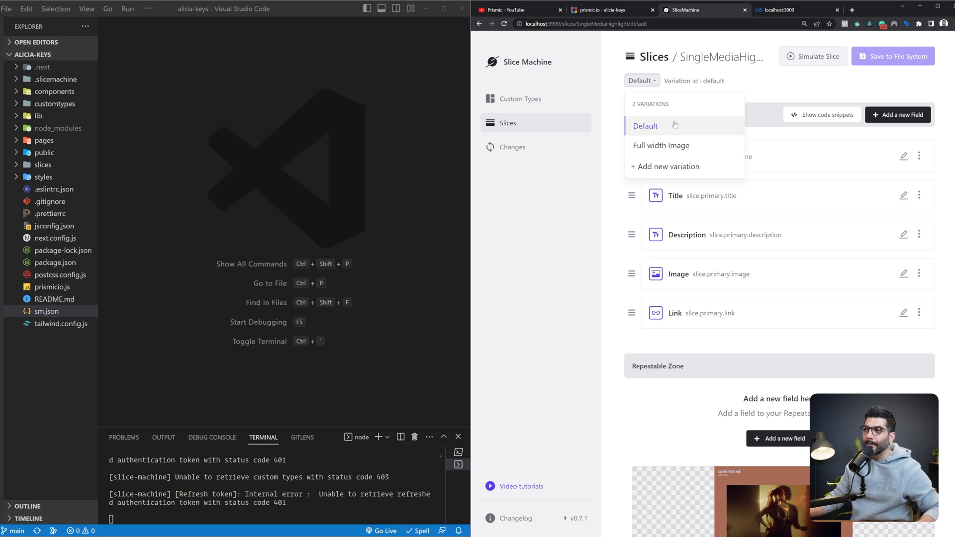
mouse_move(754, 82)
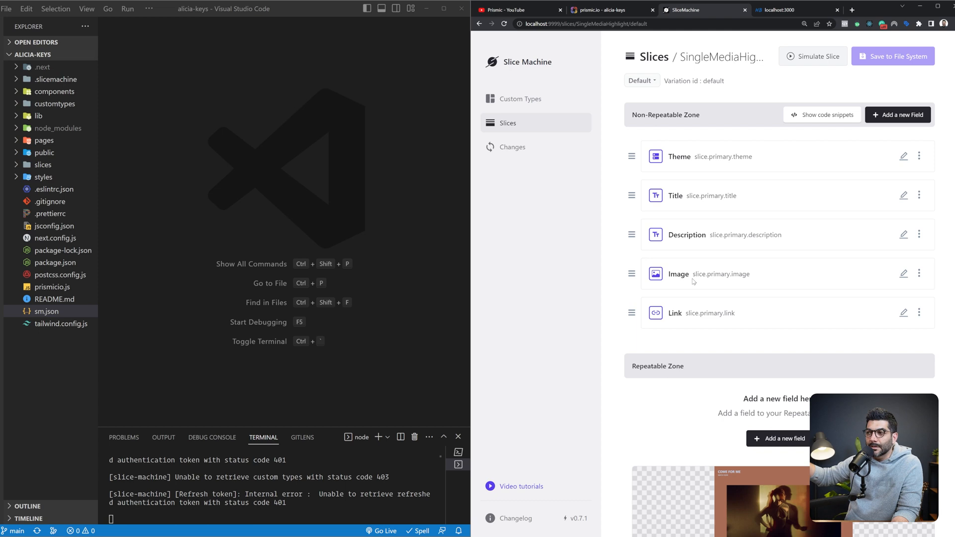
mouse_move(794, 285)
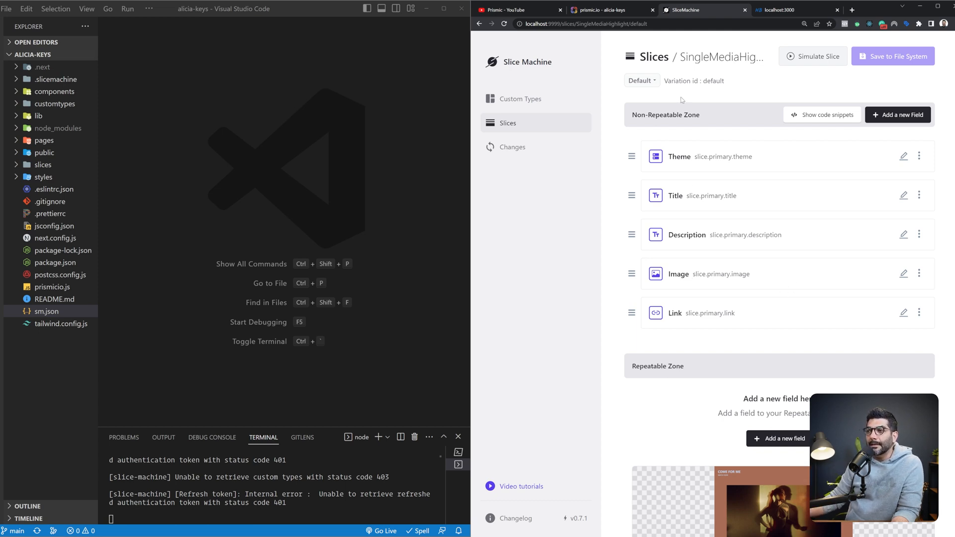
mouse_move(759, 227)
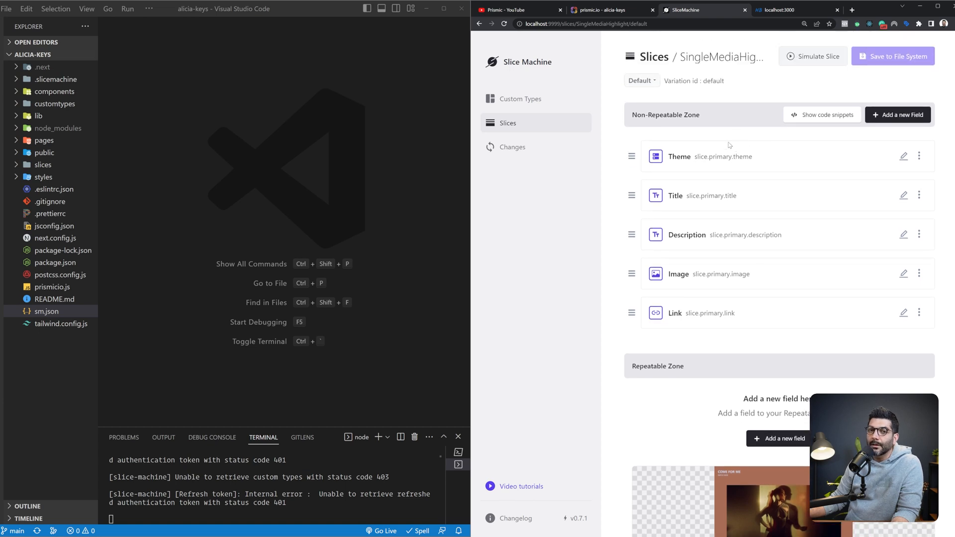
mouse_move(691, 84)
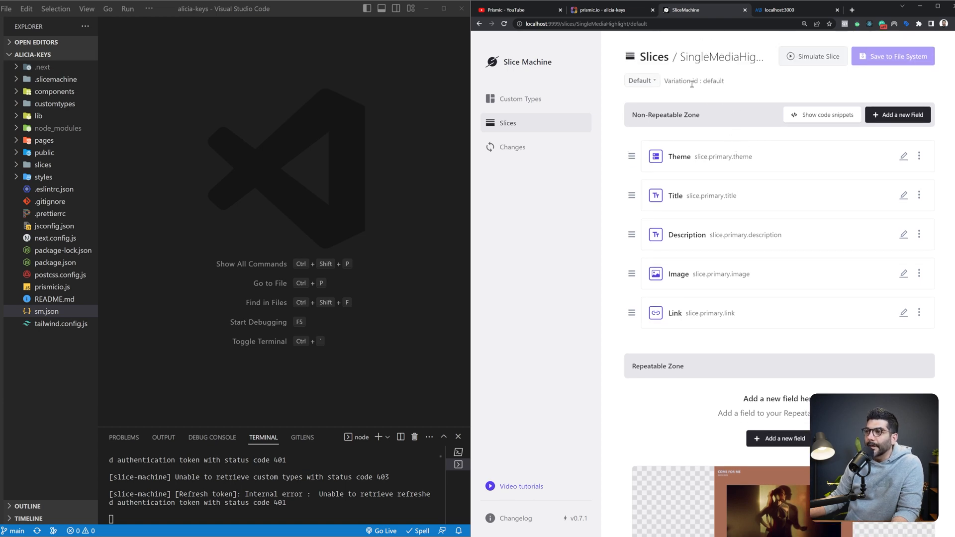
Select the variation id text of the SingleMediaHighlight variation.
double_click(706, 81)
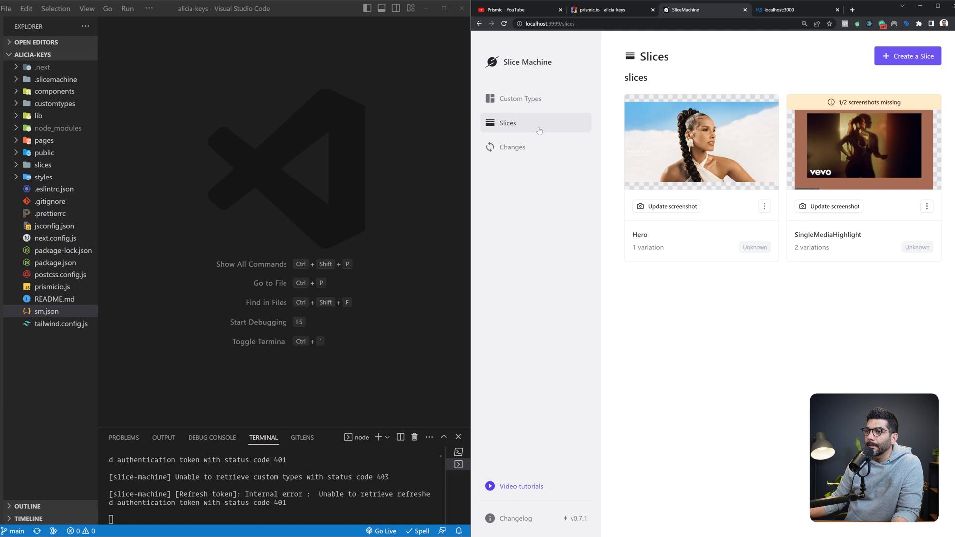
mouse_move(733, 188)
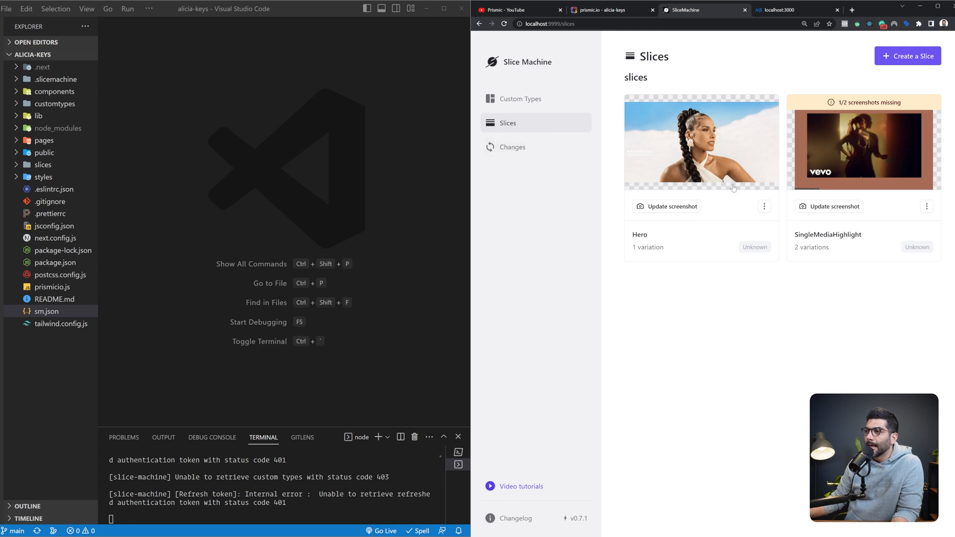
Reopen the Hero slice card from the Slices page.
click(701, 142)
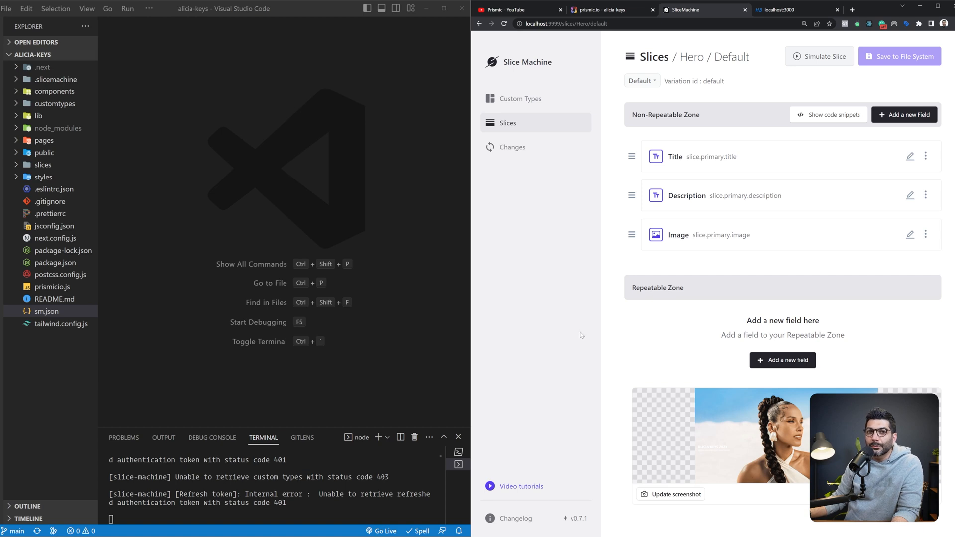
In the Prismic tab, open Homepage and scroll through Keys II and City of Gods slices.
click(605, 9)
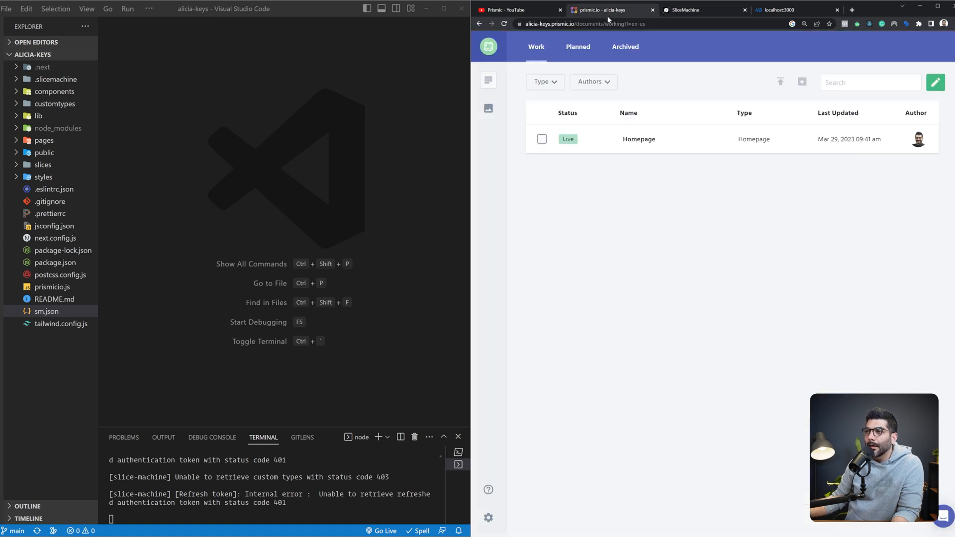
mouse_move(657, 96)
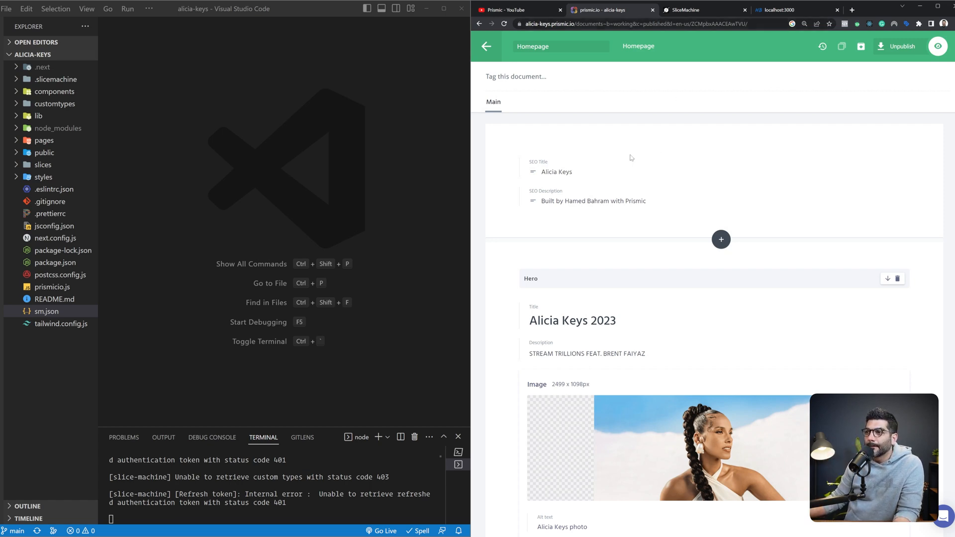
scroll(down, 3)
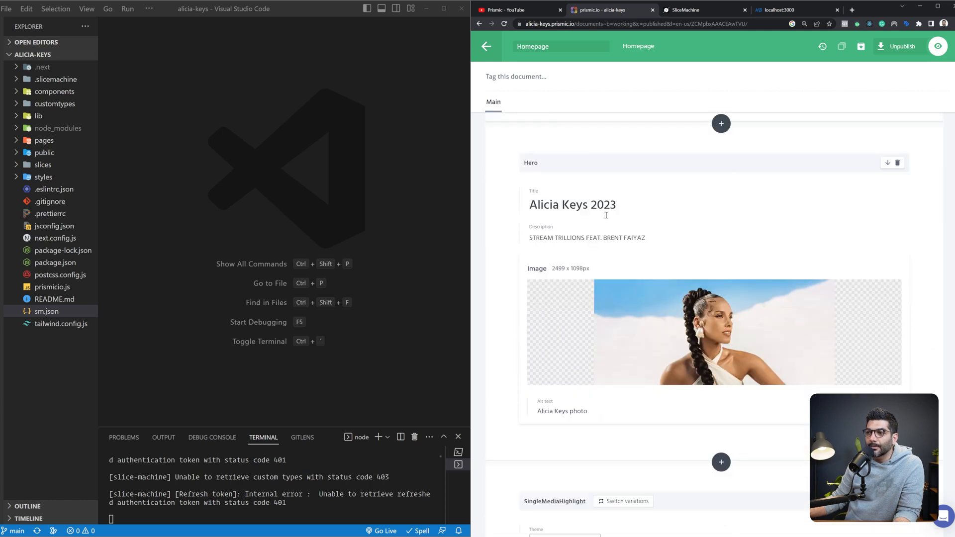
scroll(down, 3)
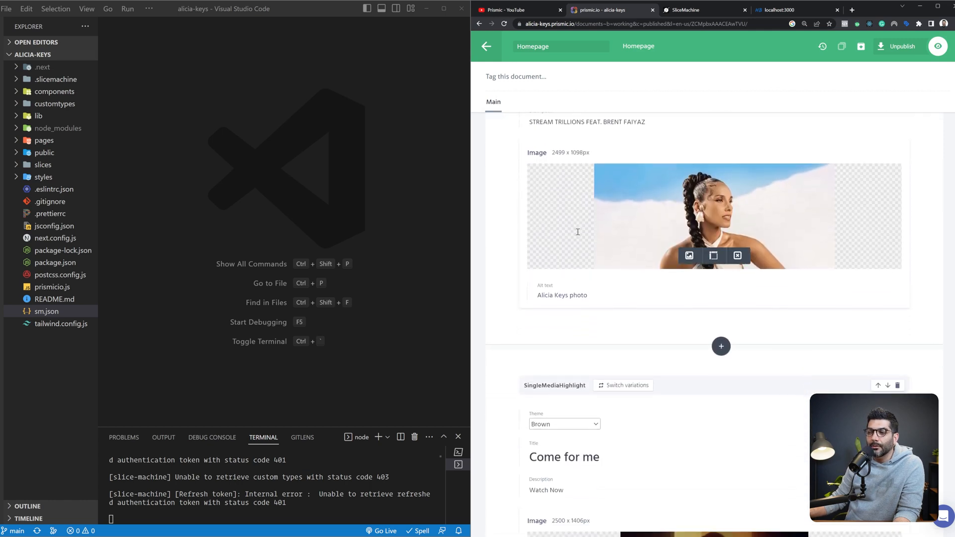
scroll(down, 3)
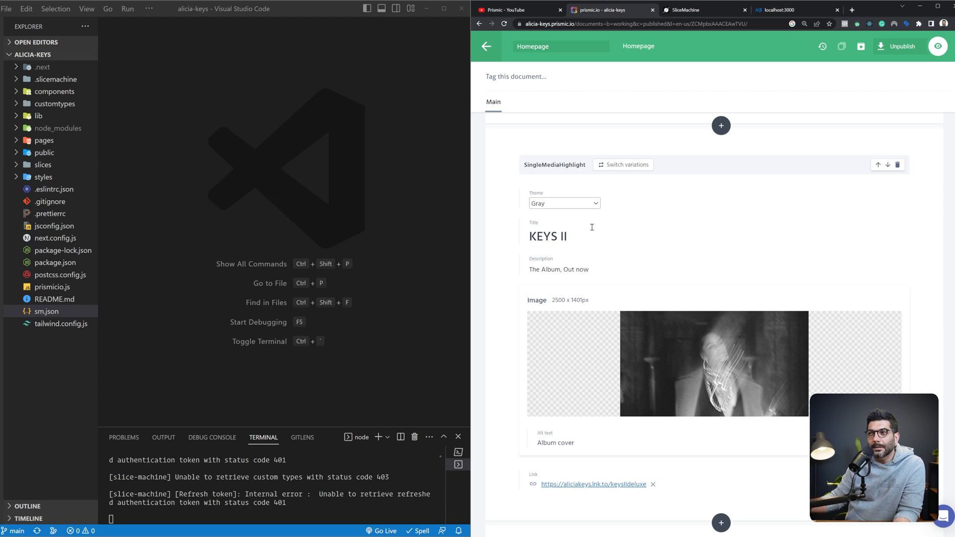
click(704, 10)
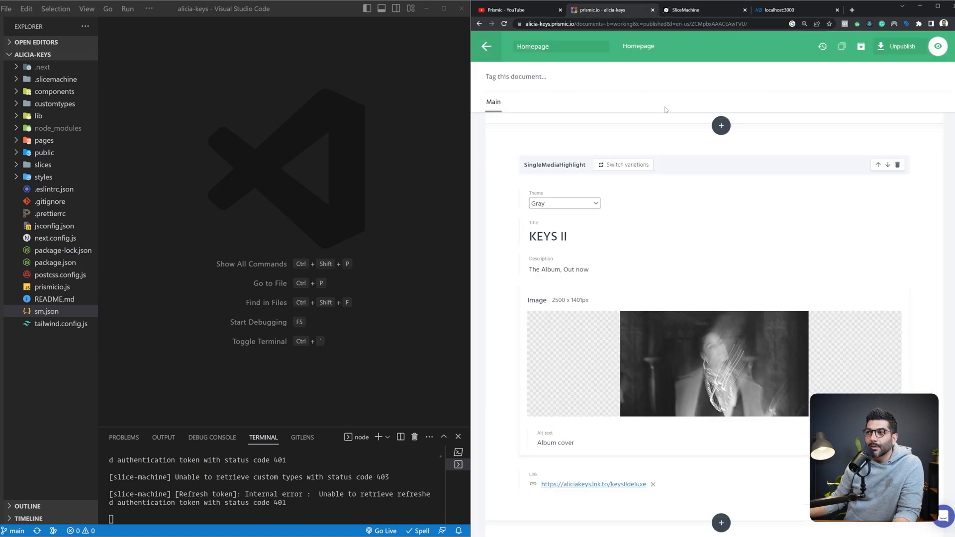
scroll(down, 3)
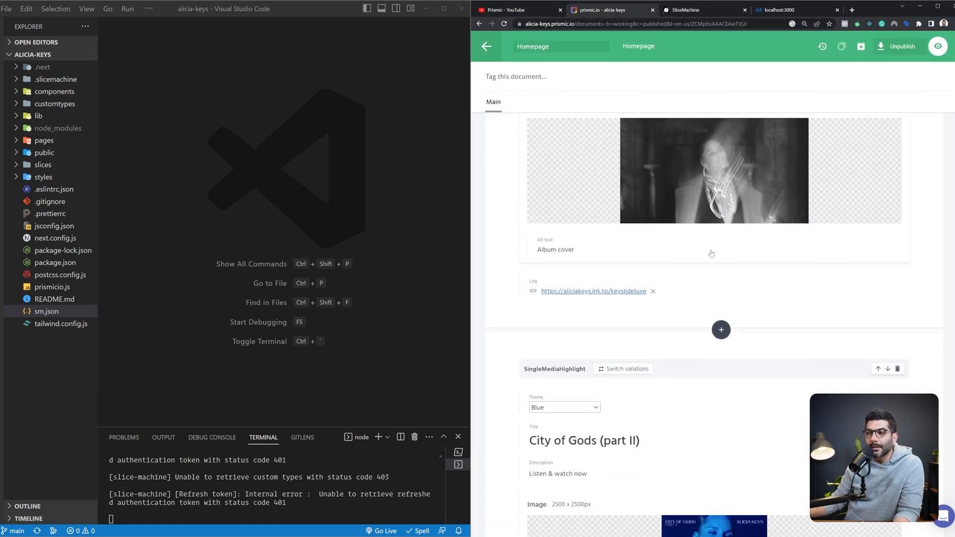
click(721, 329)
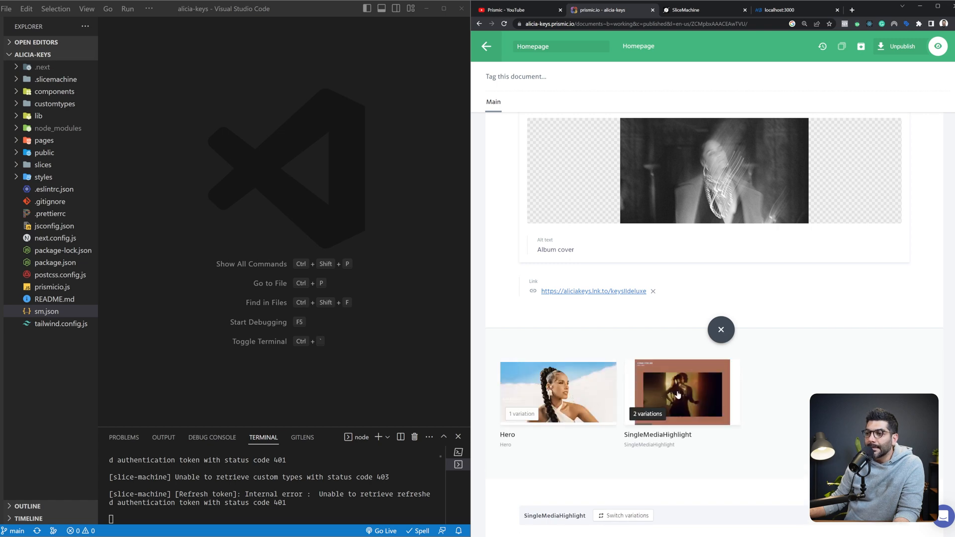
mouse_move(571, 392)
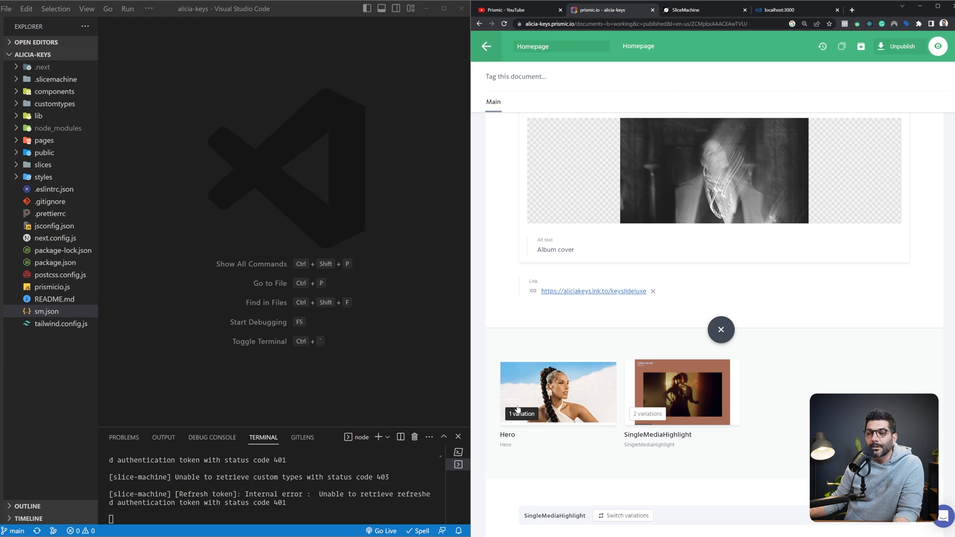
mouse_move(649, 397)
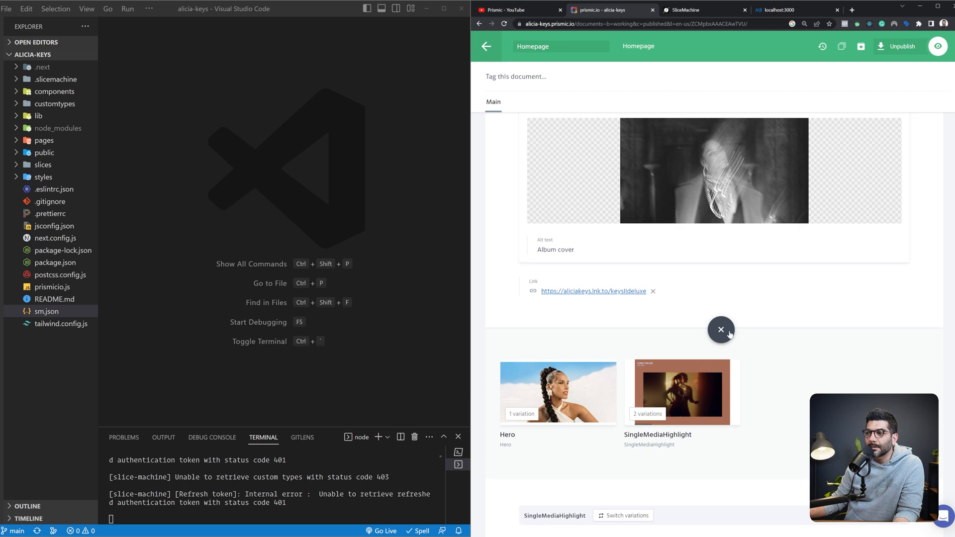
click(721, 329)
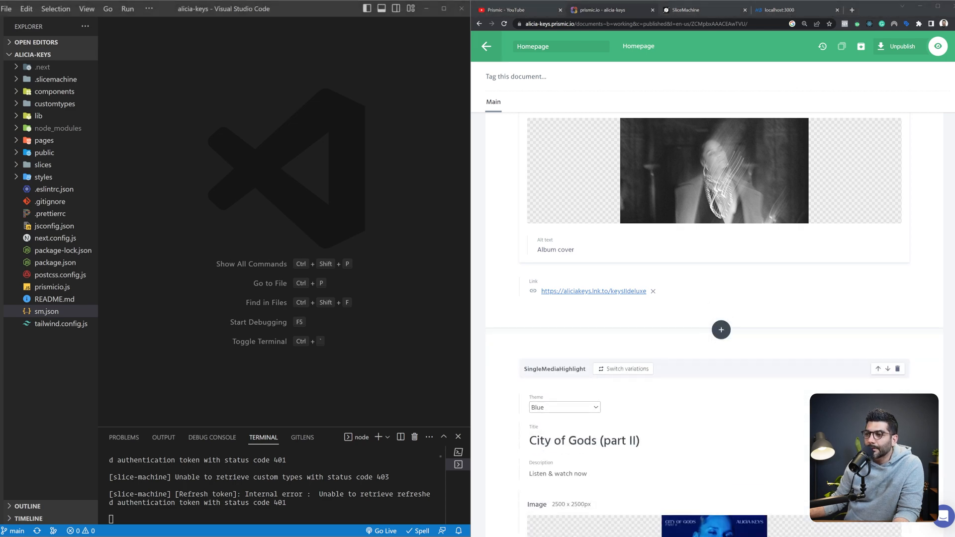
scroll(down, 3)
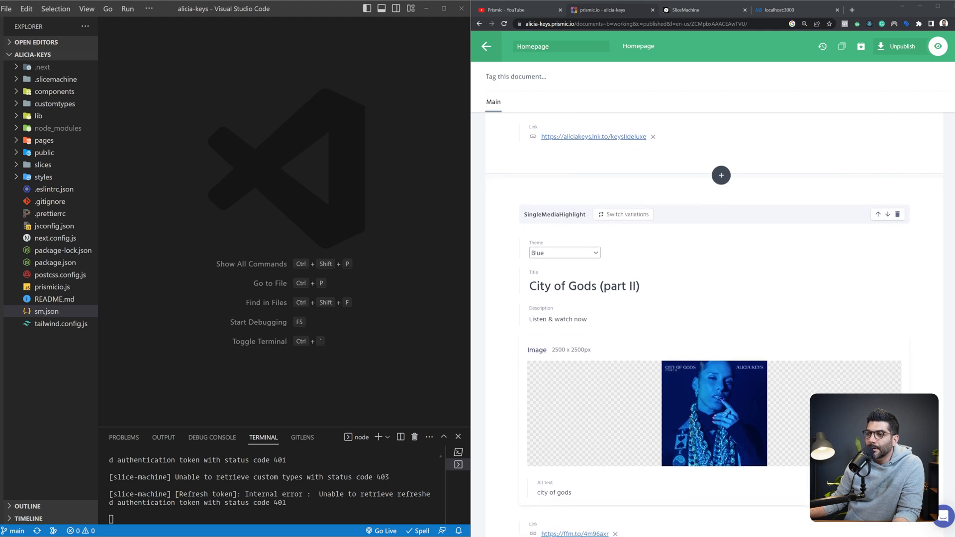
scroll(down, 3)
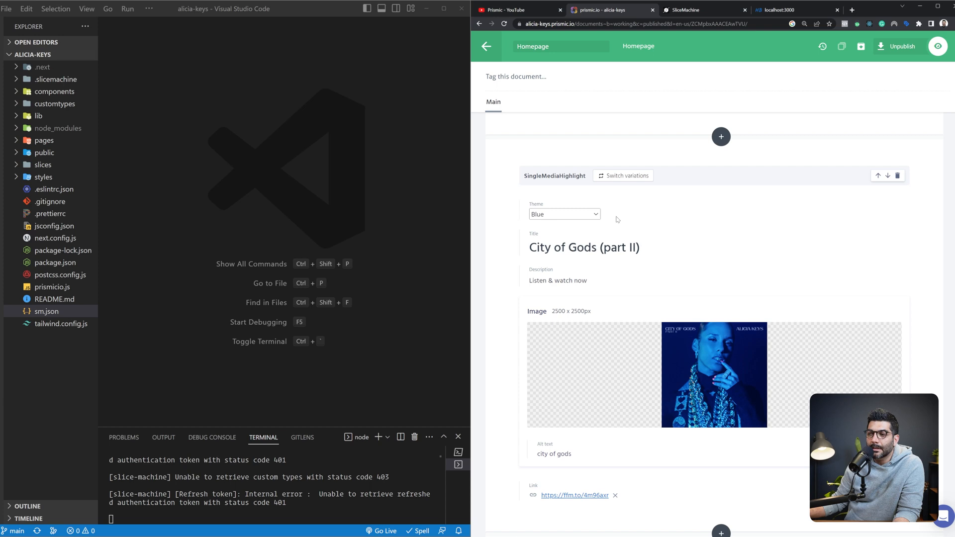
scroll(down, 3)
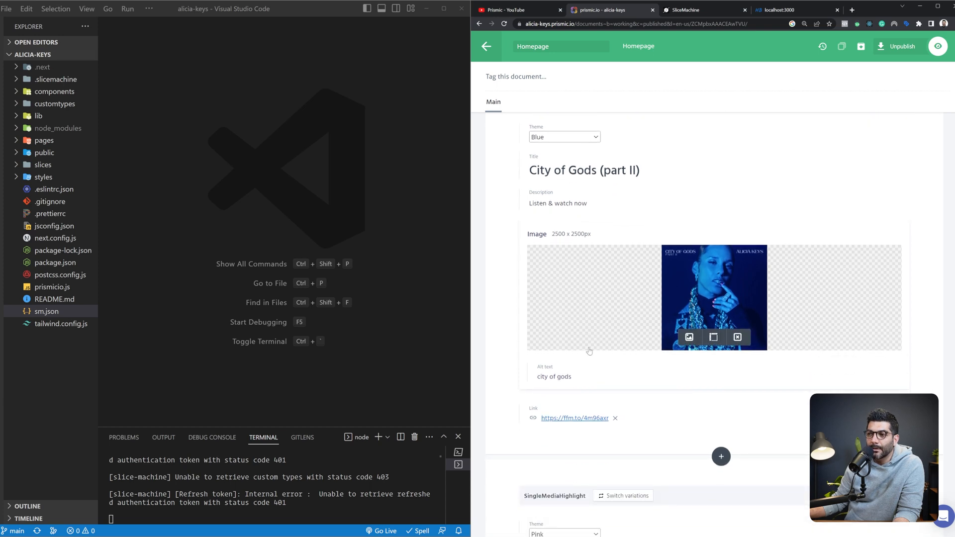
scroll(down, 3)
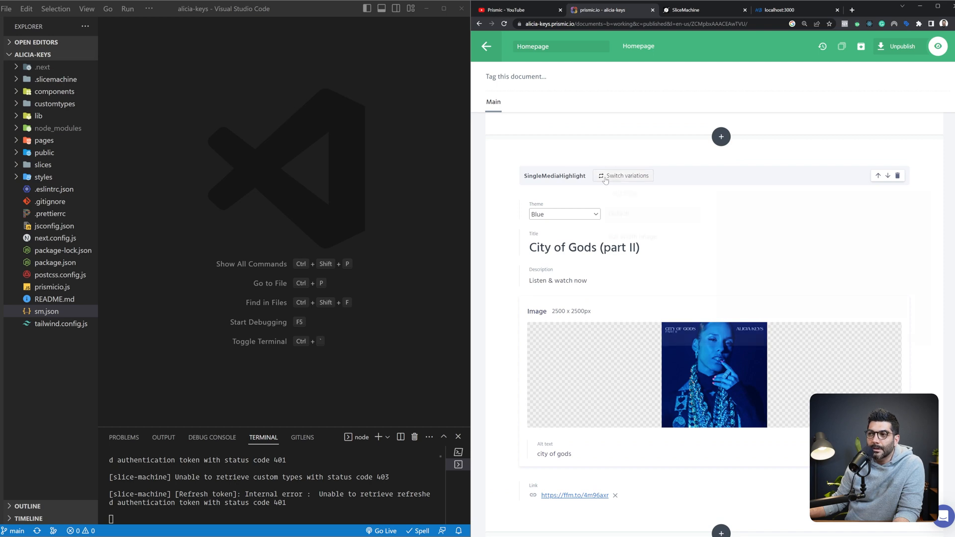
Switch the City of Gods (part II) slice to its other variation.
click(622, 176)
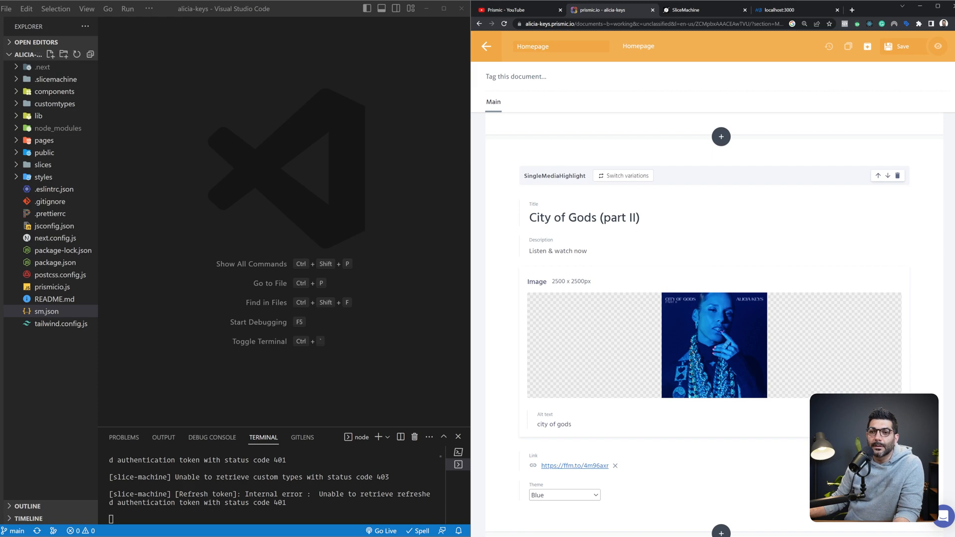
Show the Hero Default variation, then open slices/Hero/index.js in VS Code.
click(703, 10)
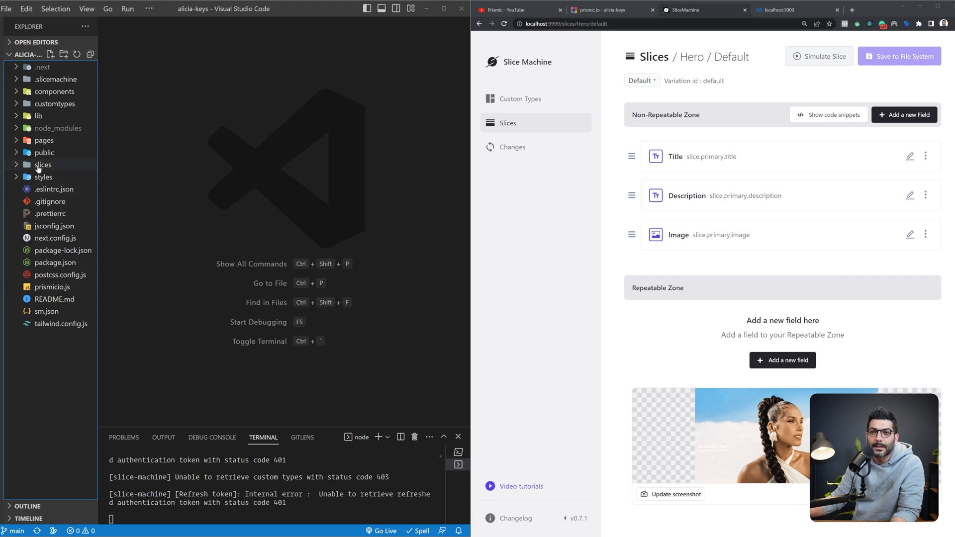
click(42, 165)
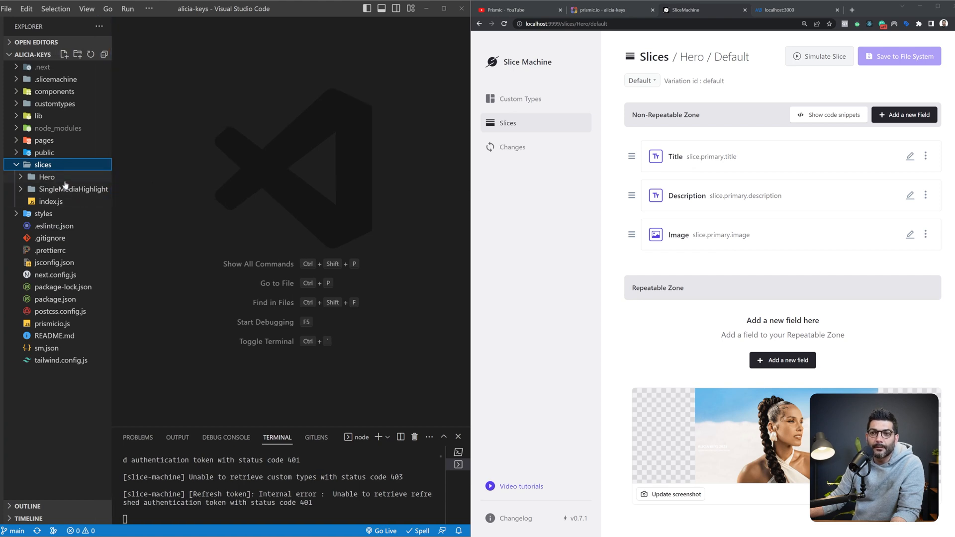
click(55, 201)
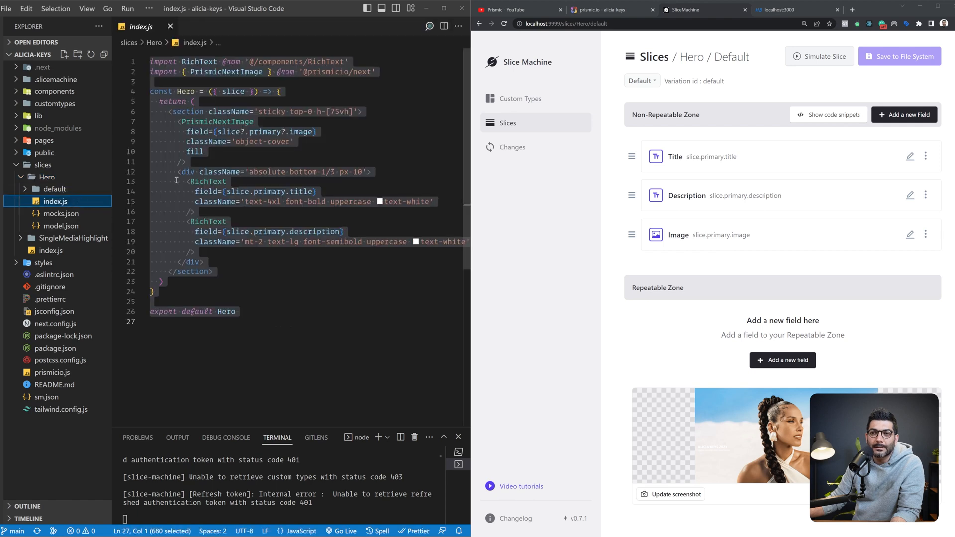
double_click(186, 91)
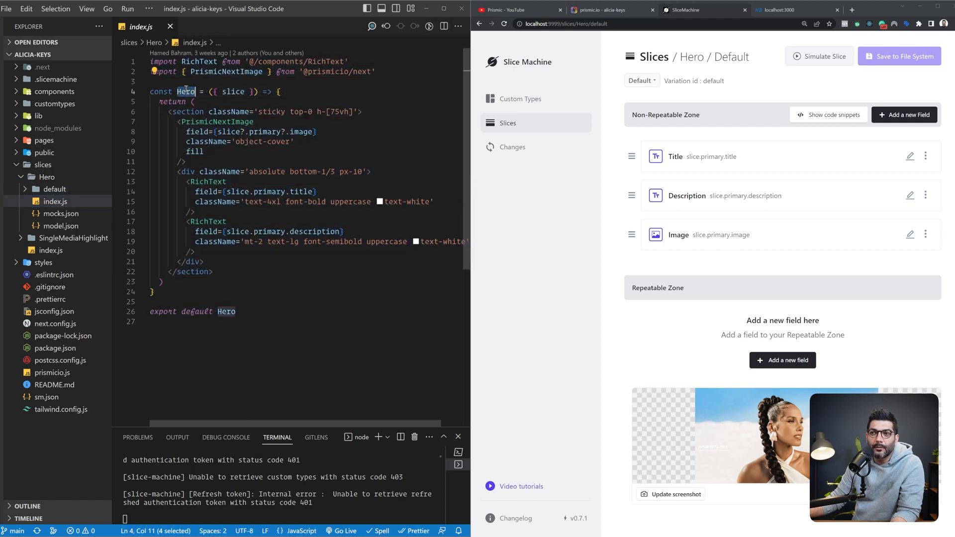
drag(192, 101, 227, 221)
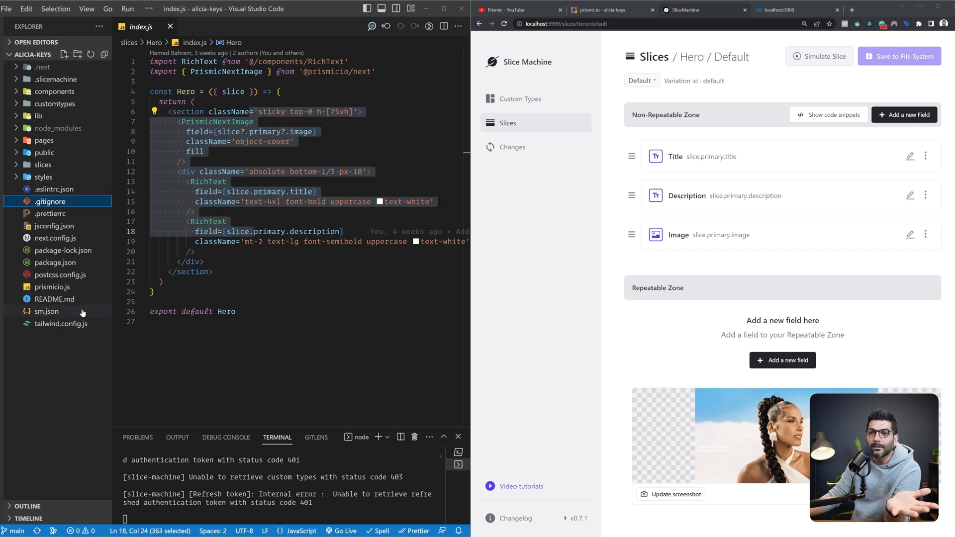
View sm.json, then prismicio.js's repositoryName and createClient setup, and expand the pages folder.
click(47, 311)
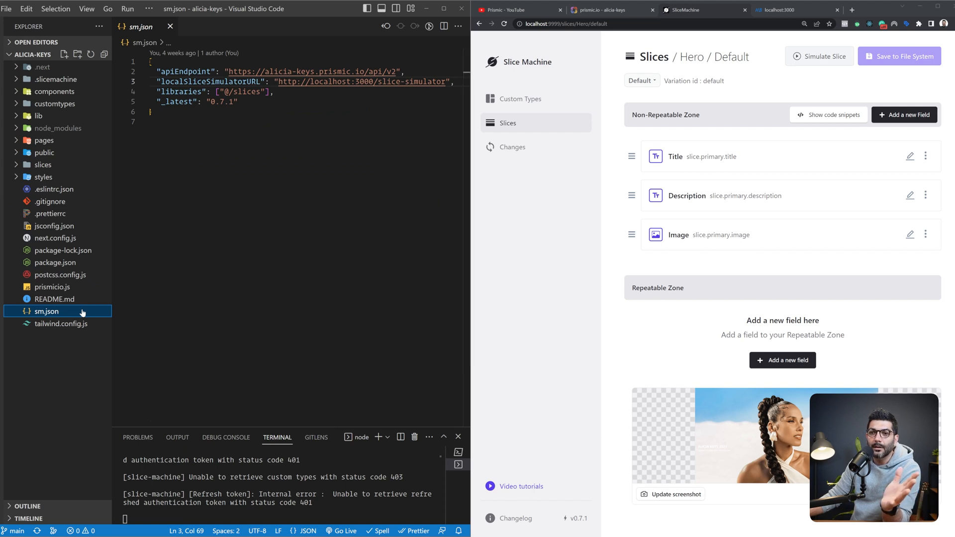
mouse_move(81, 290)
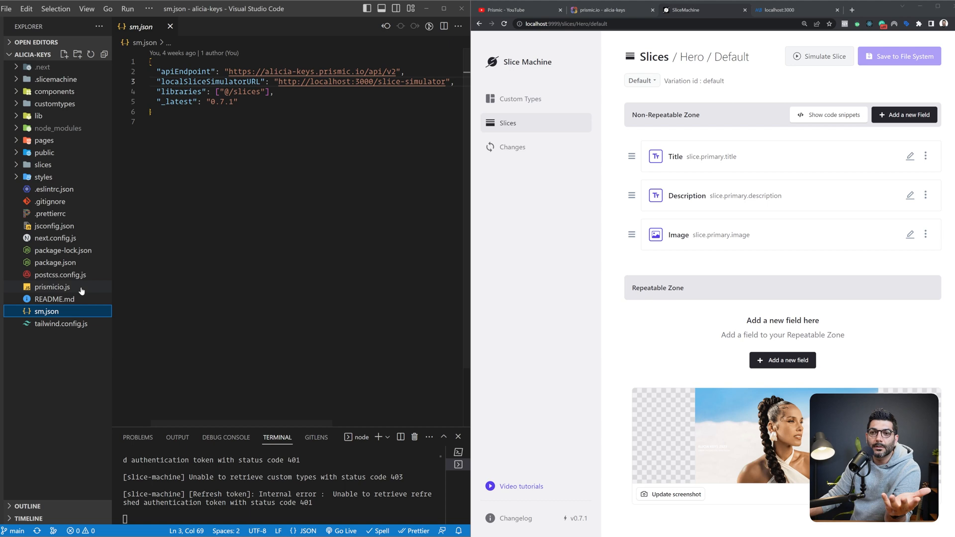
click(52, 287)
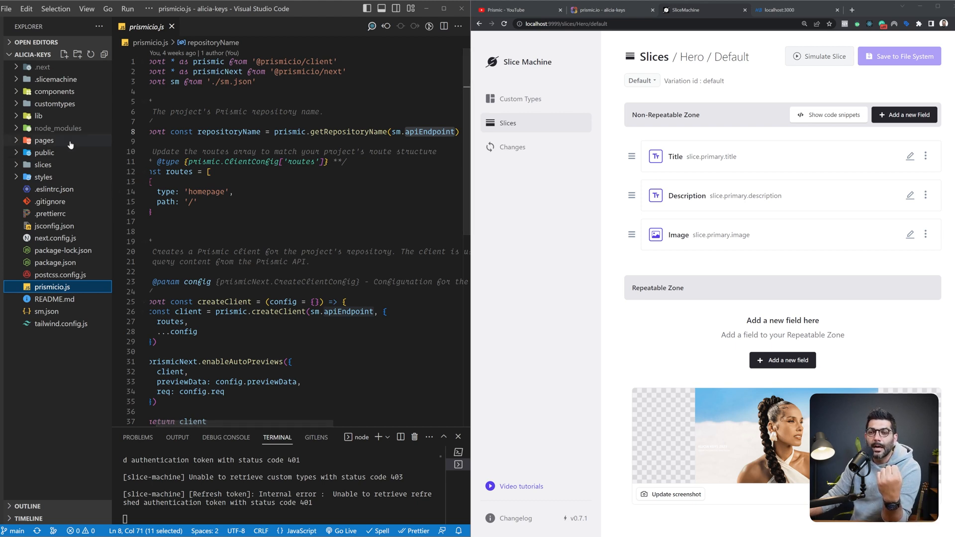
click(44, 140)
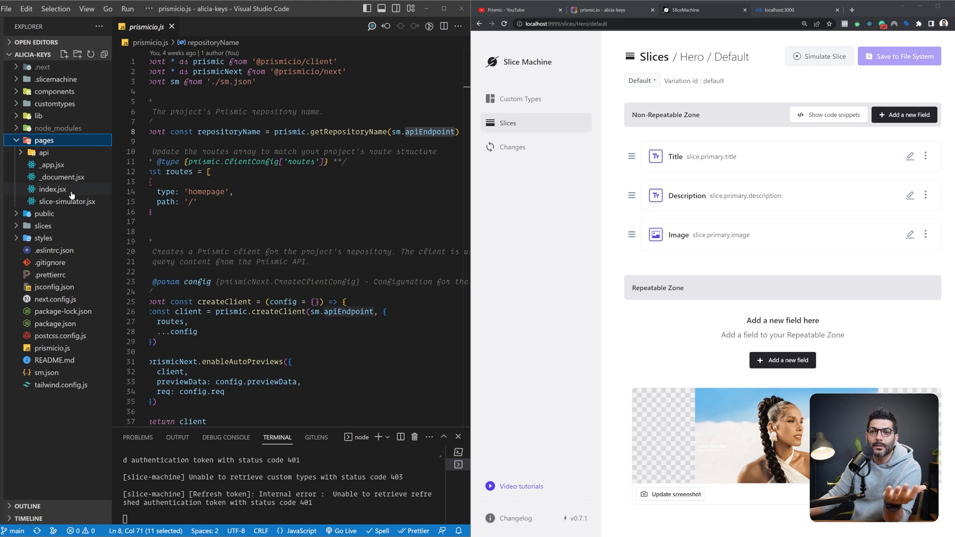
Open pages/index.jsx and walk through its getStaticProps function and SliceZone rendering.
click(54, 189)
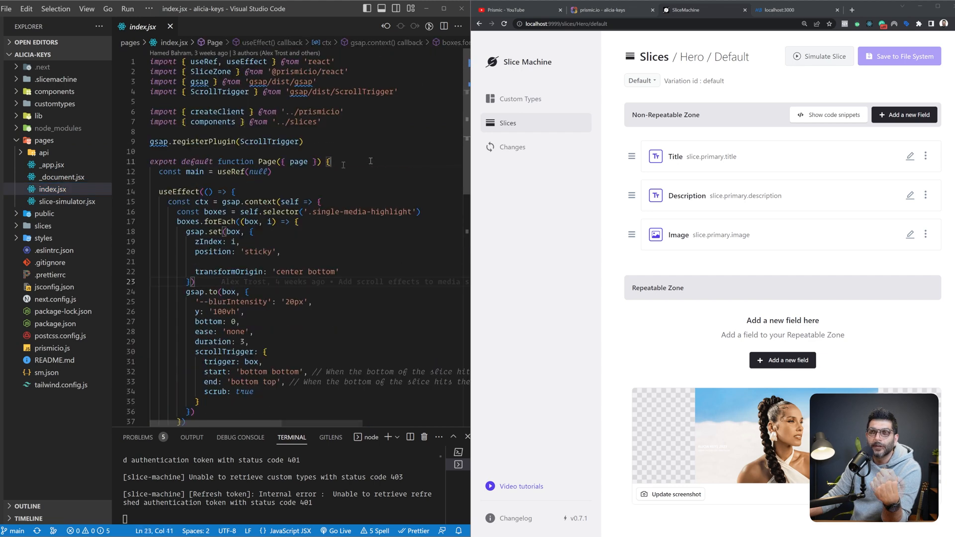
scroll(down, 3)
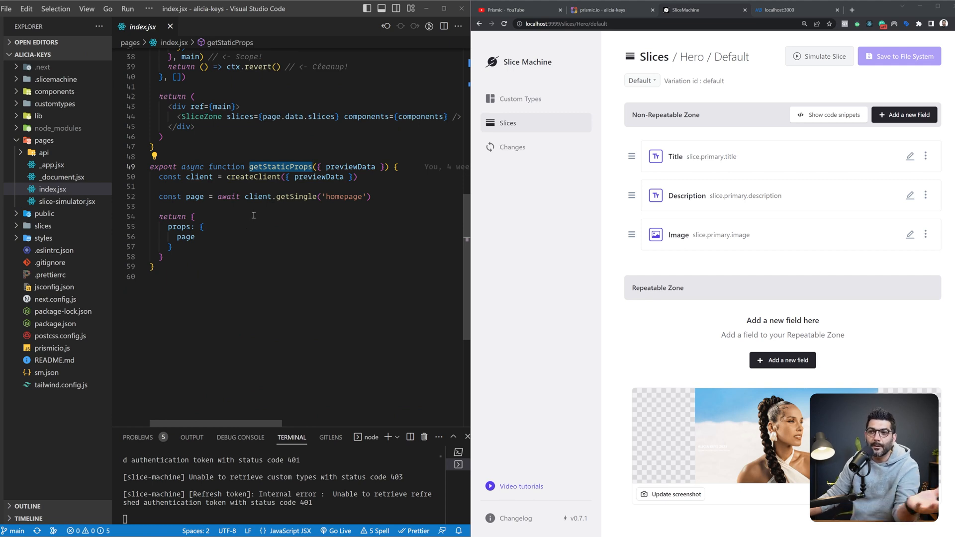
double_click(254, 196)
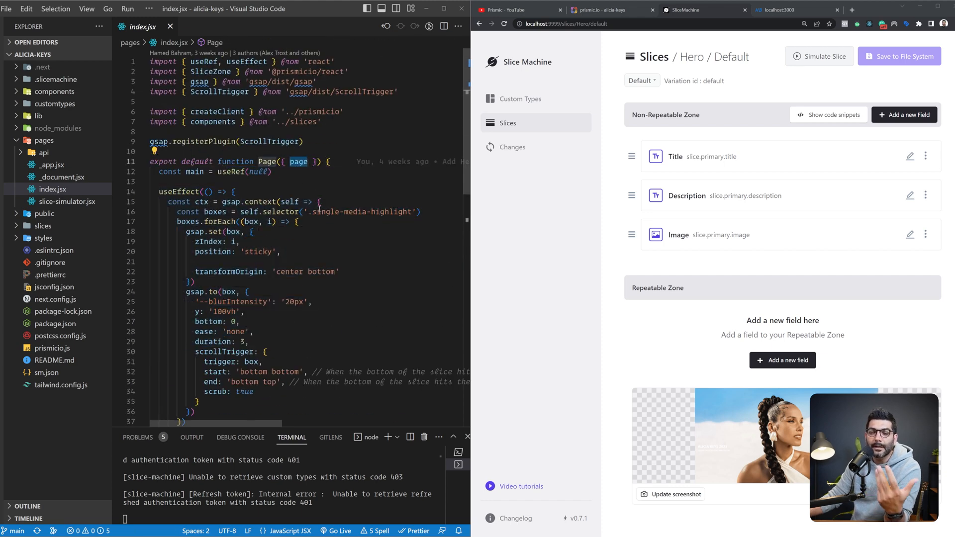
scroll(down, 3)
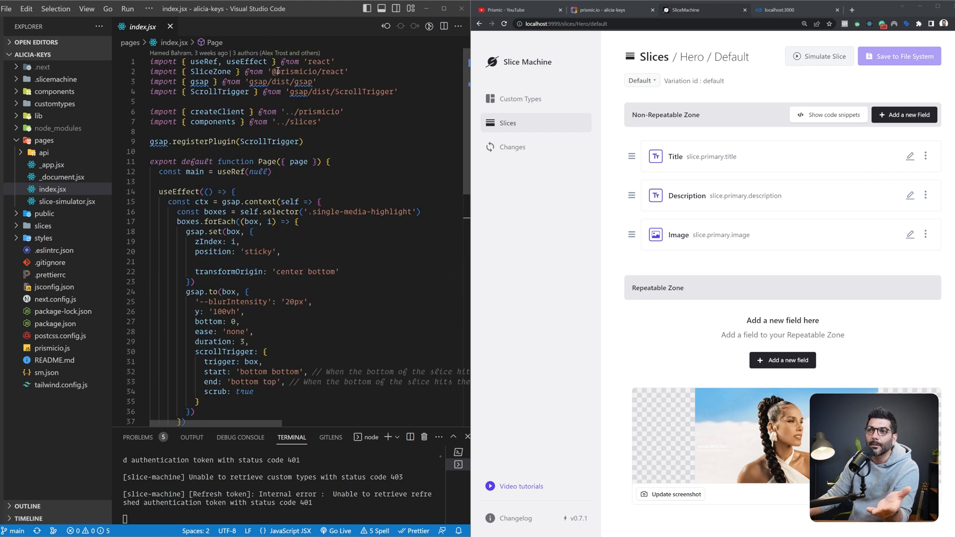
scroll(down, 3)
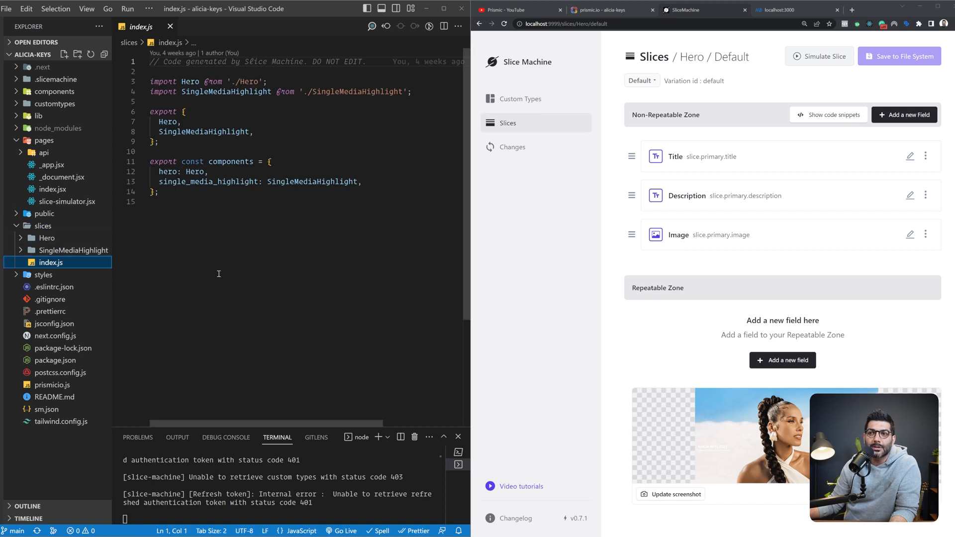
double_click(231, 161)
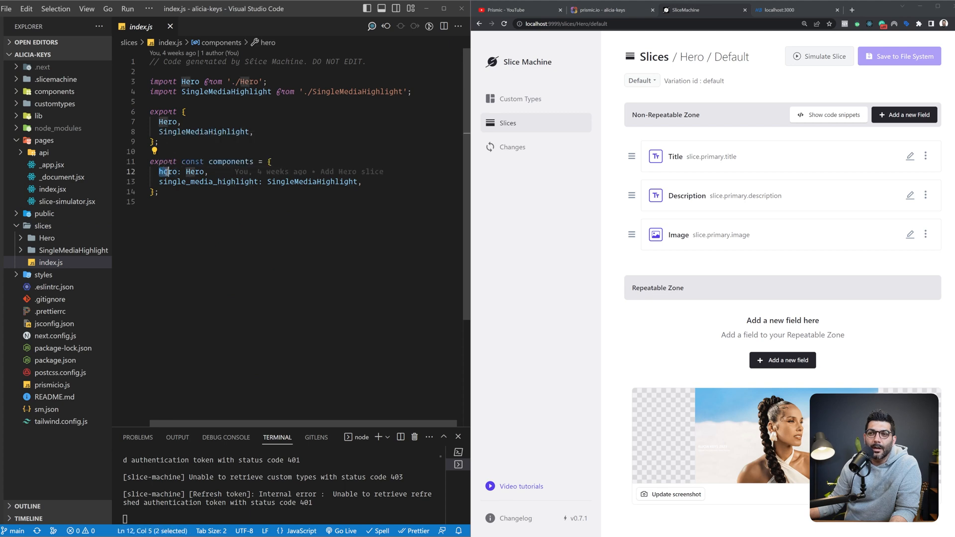
double_click(168, 171)
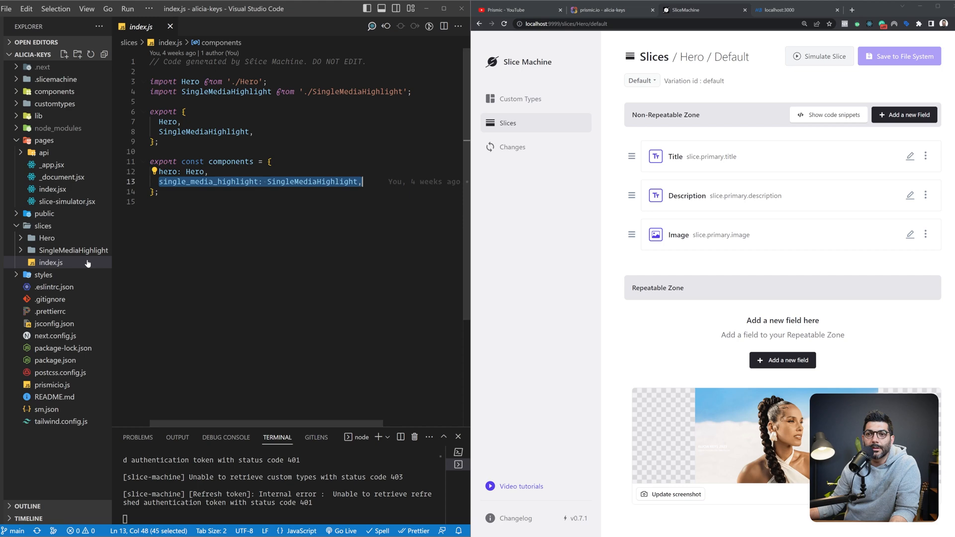
click(52, 189)
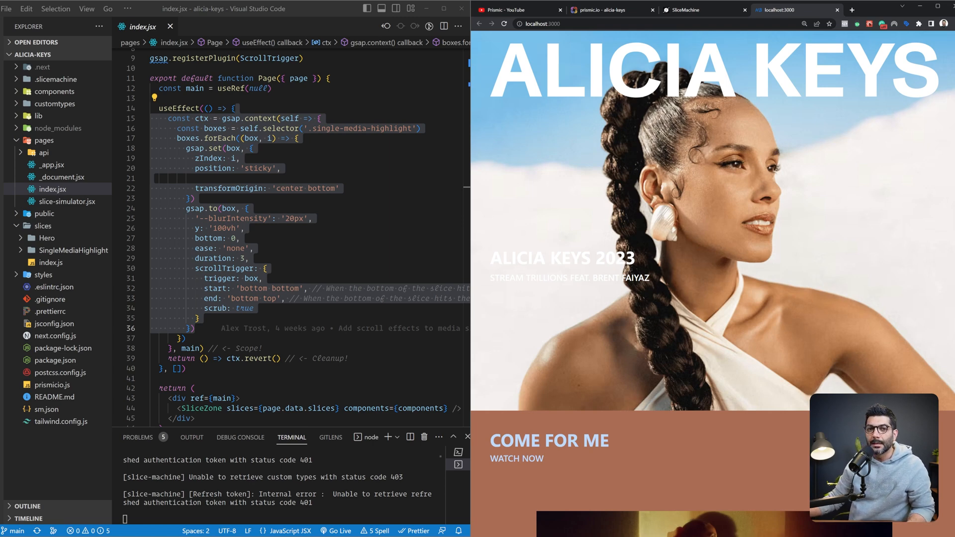
mouse_move(896, 388)
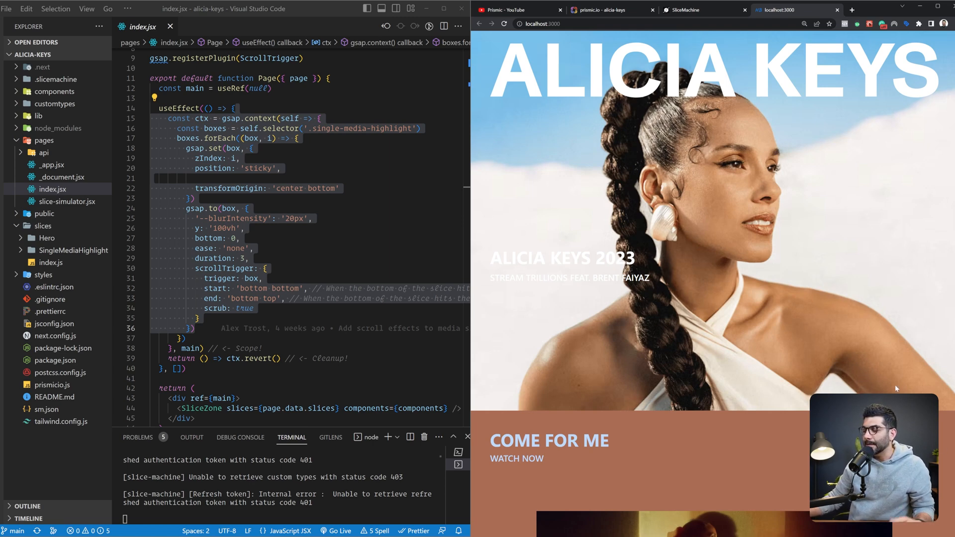